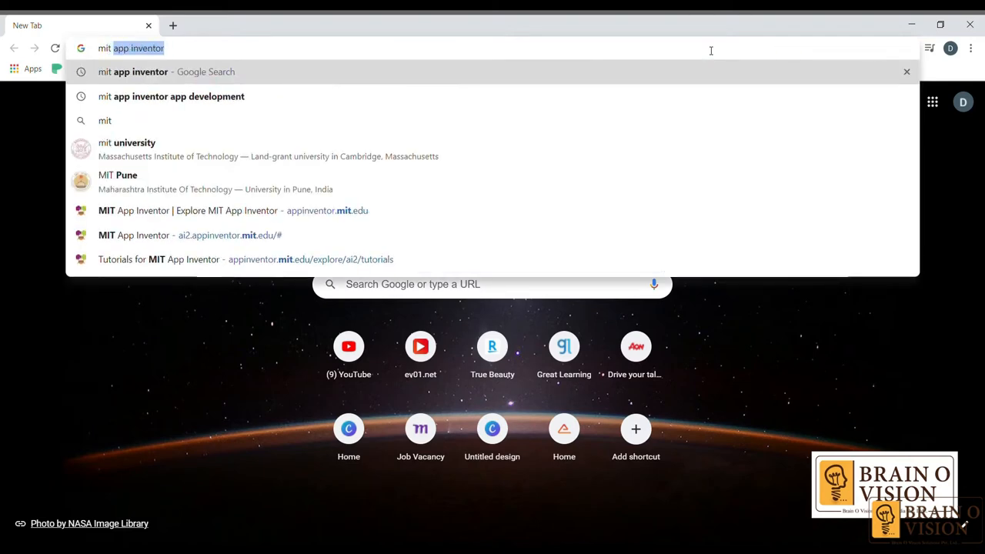
- Search for 'mit app inventor' and land on the MIT App Inventor homepage
{"action": "key", "text": "Return"}
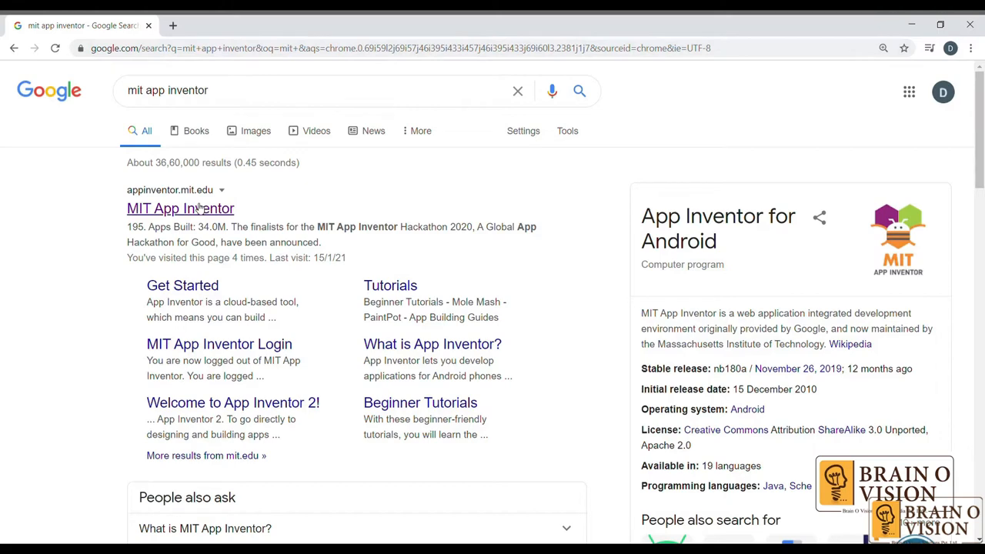
{"action": "left_click", "coordinate": [180, 208]}
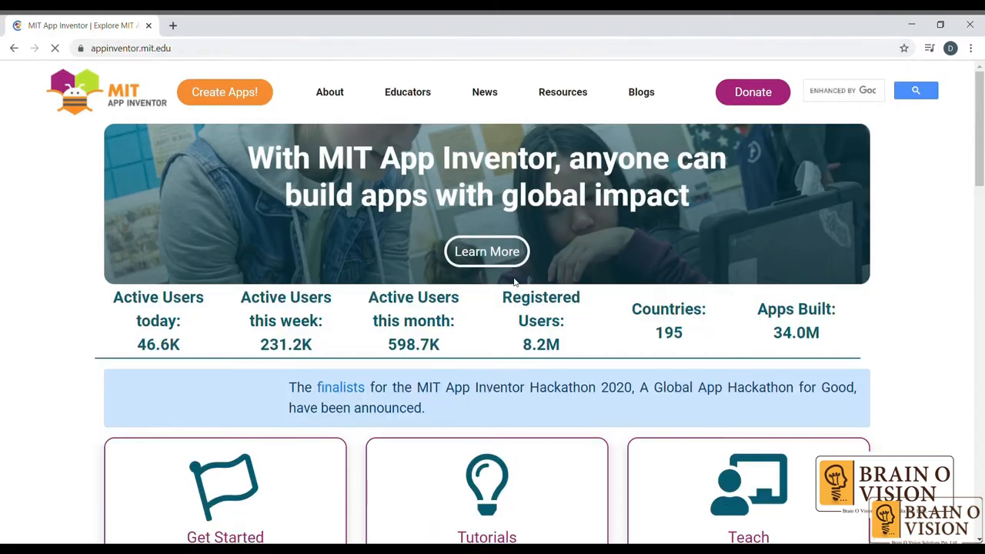
{"action": "scroll", "scroll_direction": "down", "scroll_amount": 3}
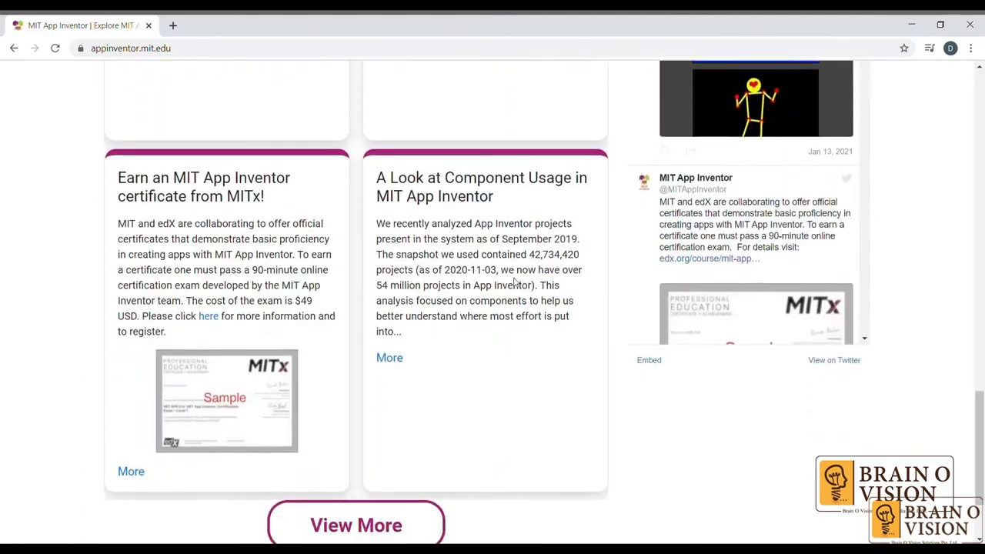
{"action": "scroll", "scroll_direction": "up", "scroll_amount": 3}
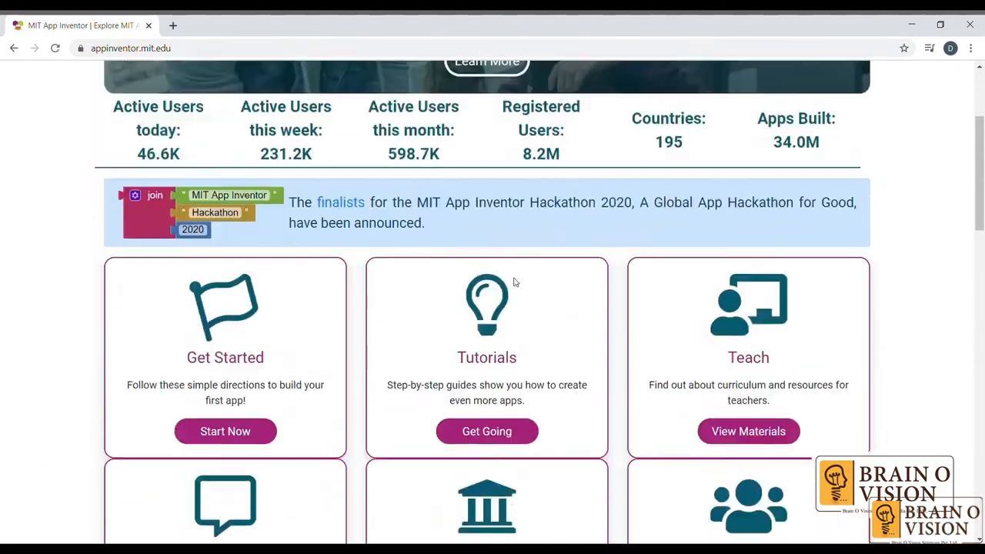
{"action": "scroll", "scroll_direction": "up", "scroll_amount": 3}
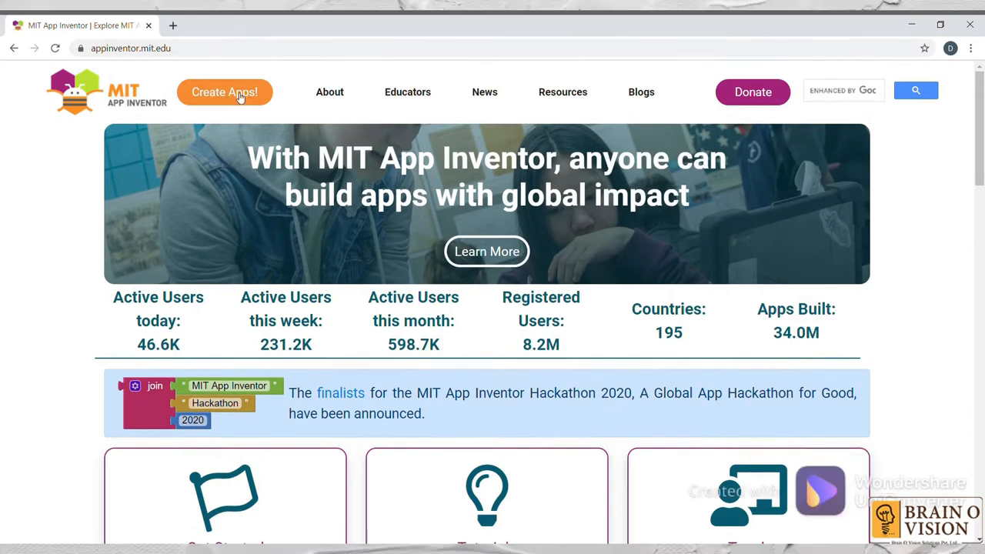
- Enter Create Apps! and dismiss the release announcement and tutorial pop-ups
{"action": "left_click", "coordinate": [225, 93]}
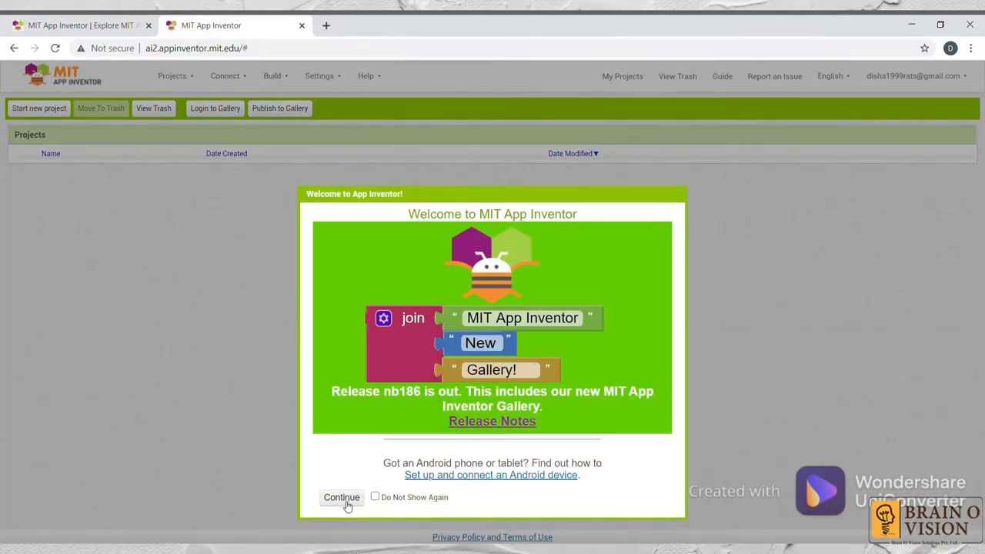
{"action": "left_click", "coordinate": [342, 497]}
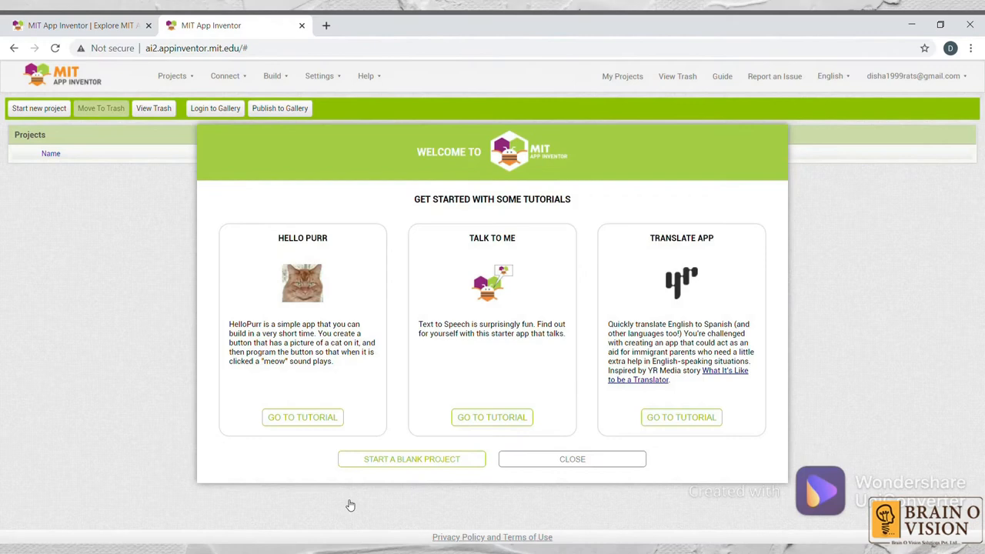
{"action": "left_click", "coordinate": [573, 458]}
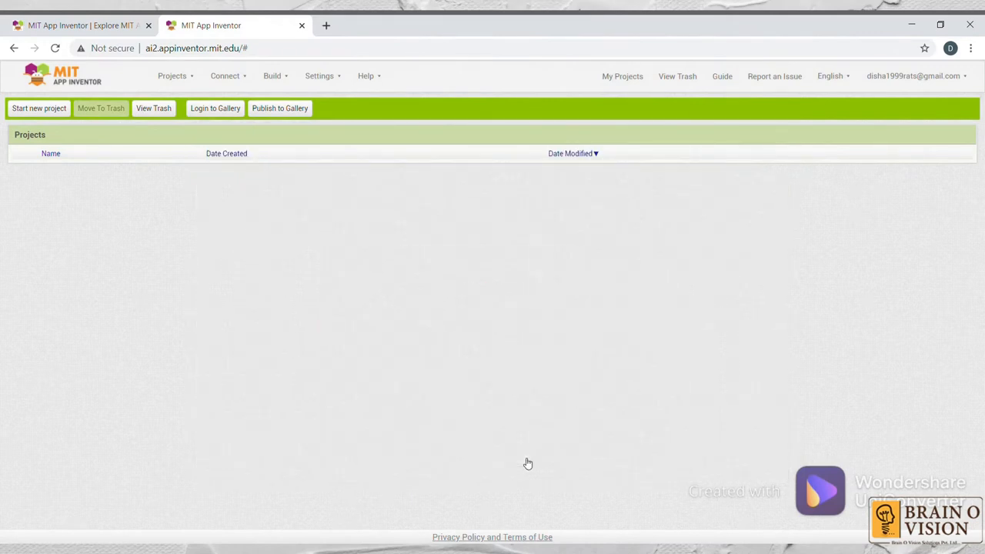
{"action": "mouse_move", "coordinate": [549, 351]}
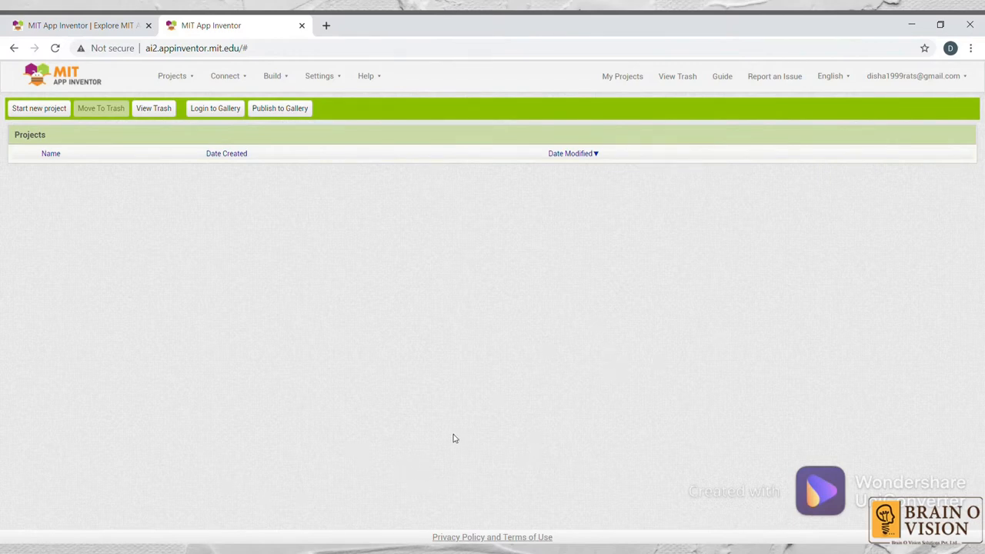
{"action": "mouse_move", "coordinate": [38, 108]}
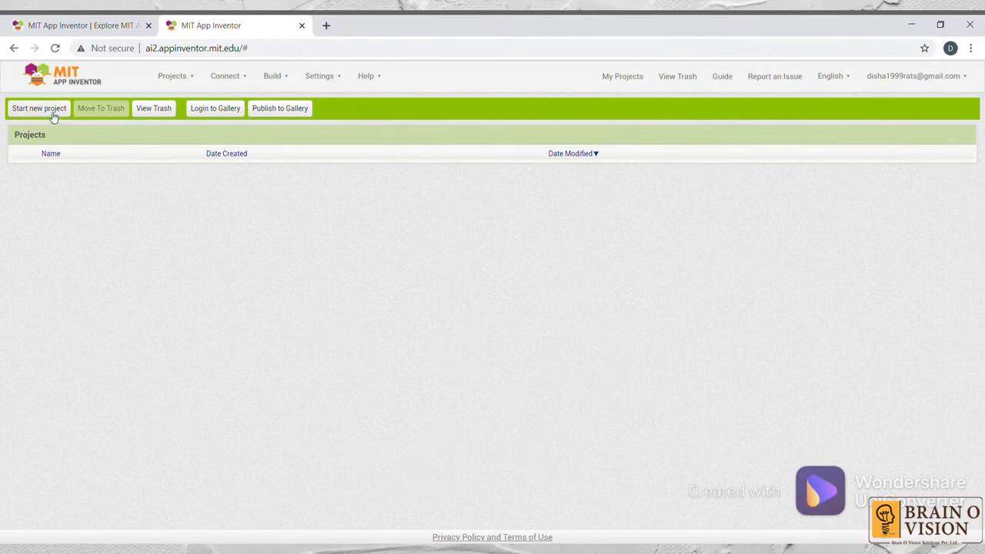
- Start a new project and name it 'drawing_app'
{"action": "left_click", "coordinate": [39, 108]}
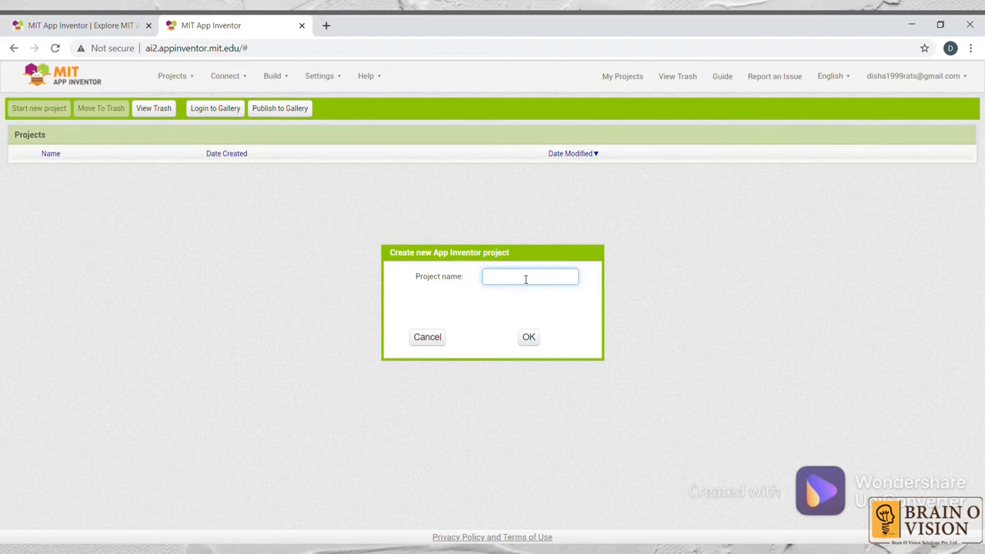
{"action": "left_click", "coordinate": [529, 277]}
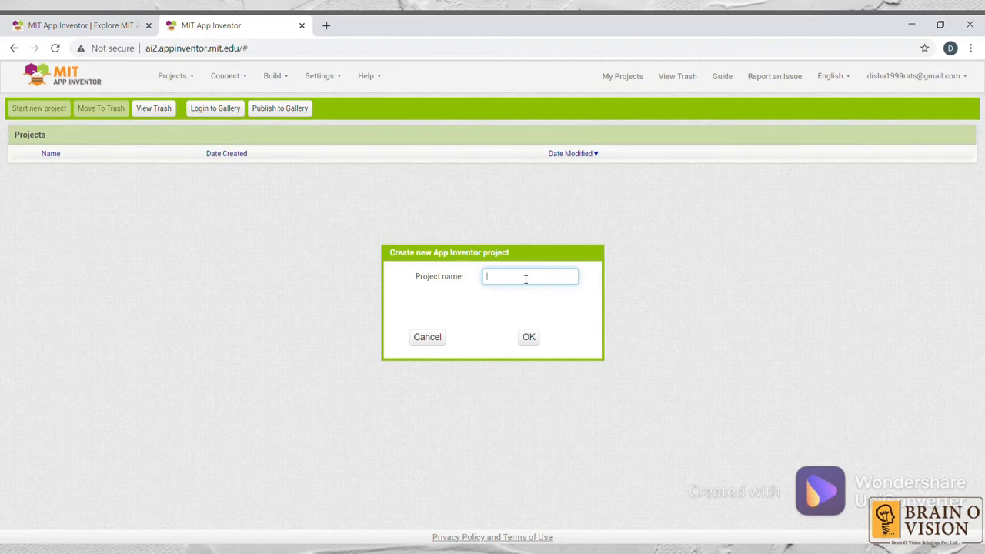
{"action": "type", "text": "d"}
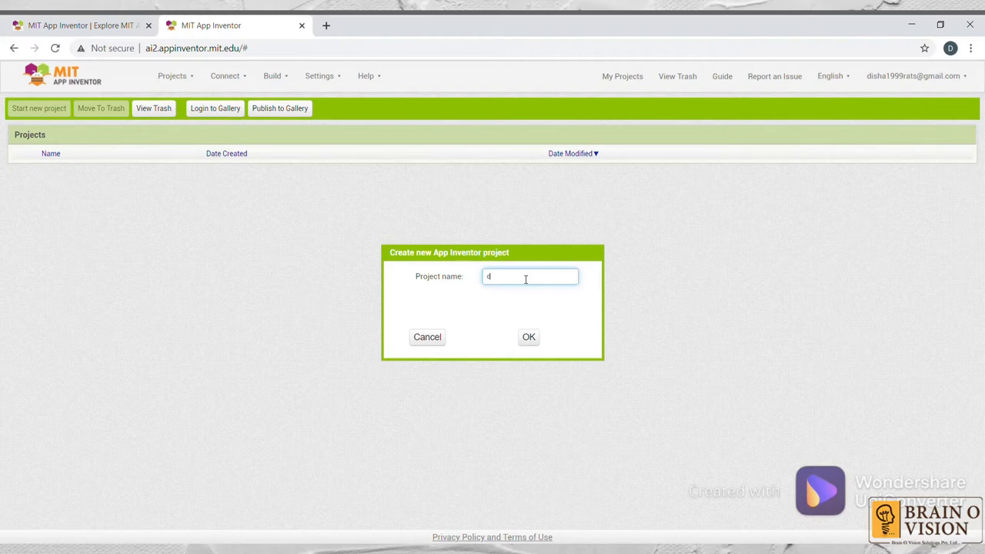
{"action": "type", "text": "raw"}
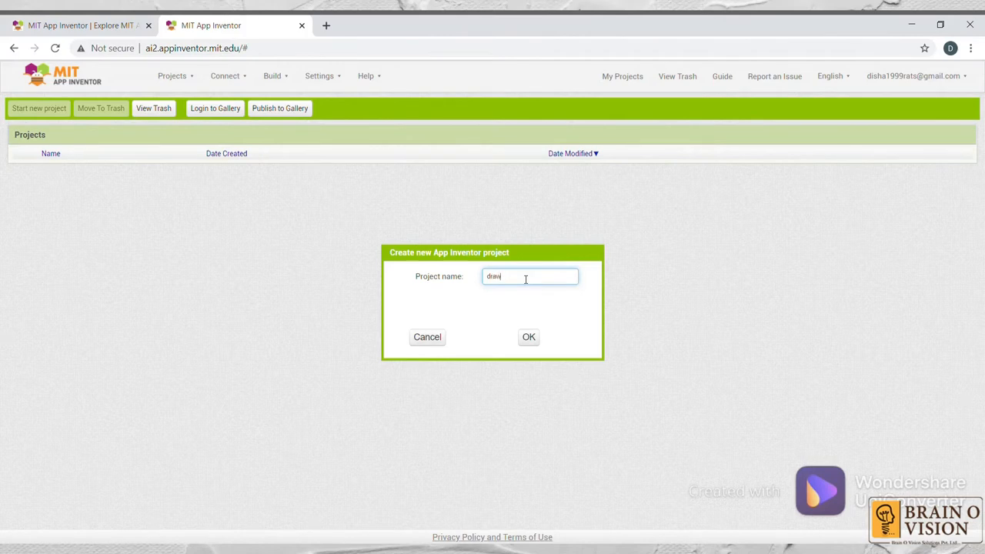
{"action": "type", "text": "ing"}
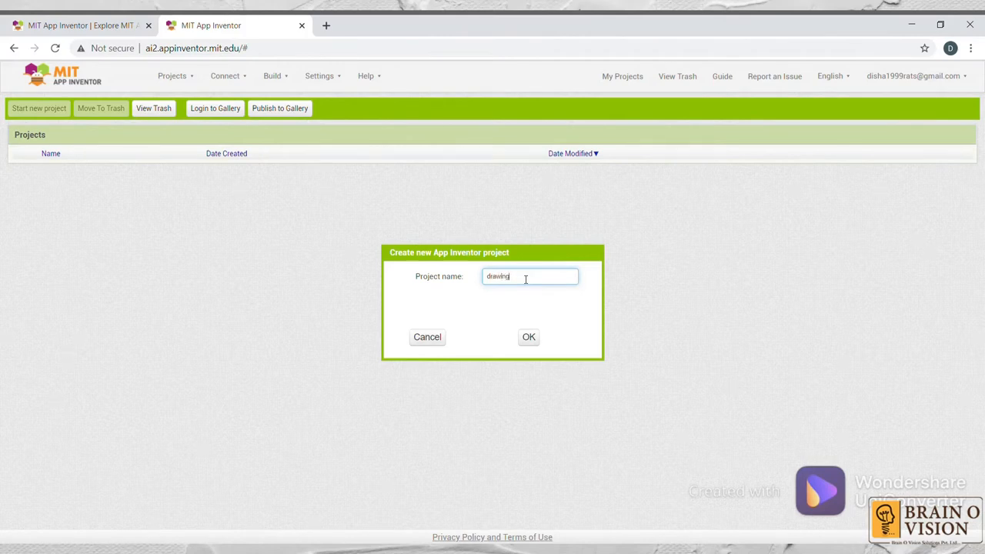
{"action": "type", "text": "_ad"}
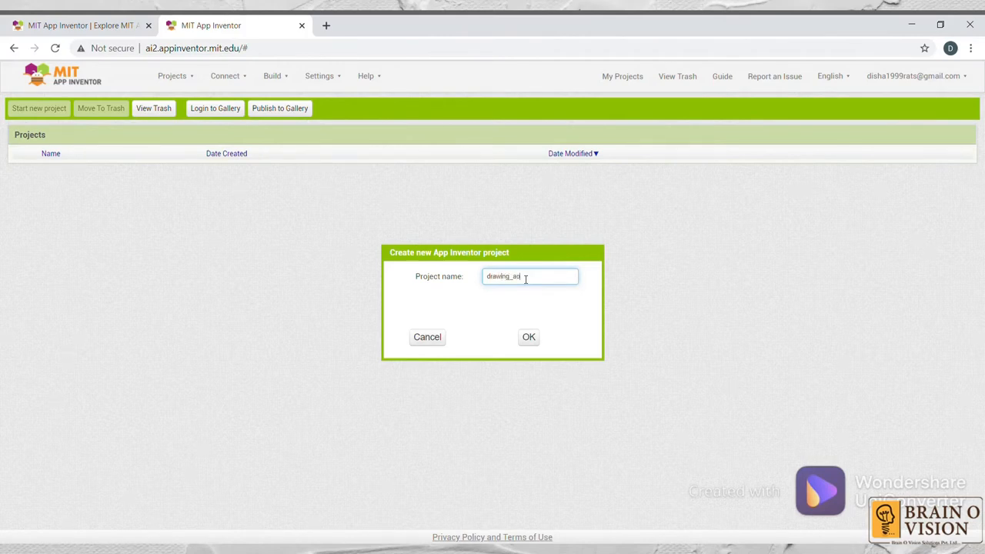
{"action": "type", "text": "pp"}
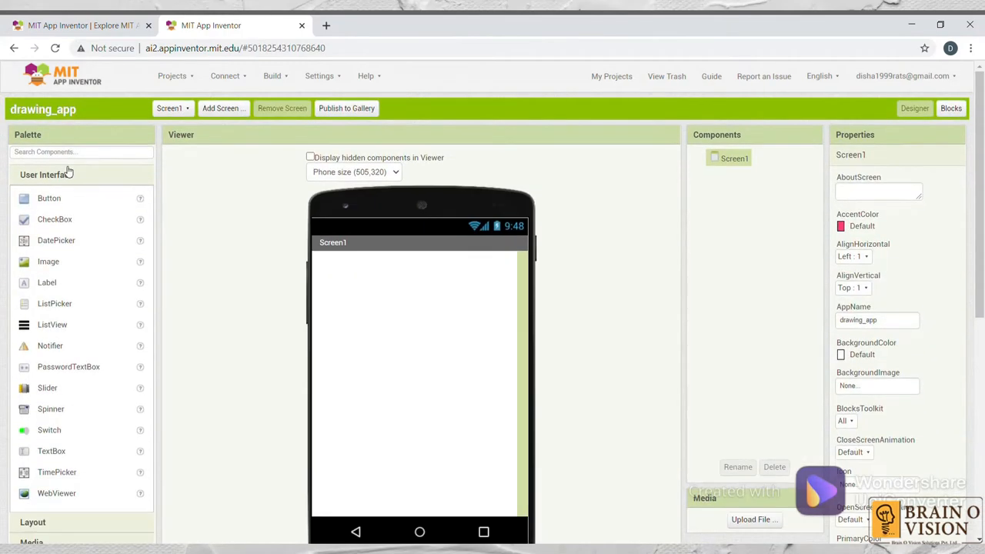
- Scroll the Designer view around the Palette's Drawing and Animation group
{"action": "scroll", "scroll_direction": "down", "scroll_amount": 3}
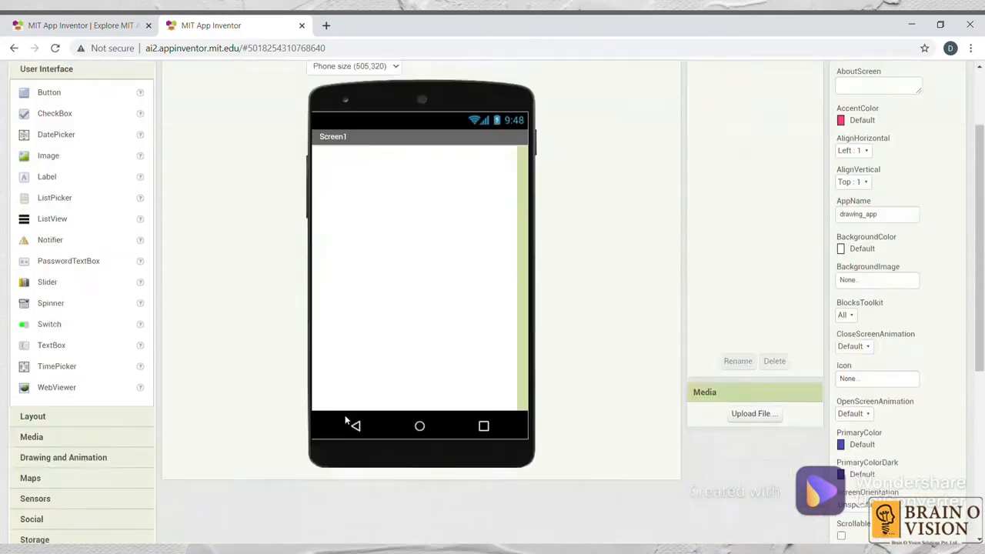
{"action": "scroll", "scroll_direction": "up", "scroll_amount": 3}
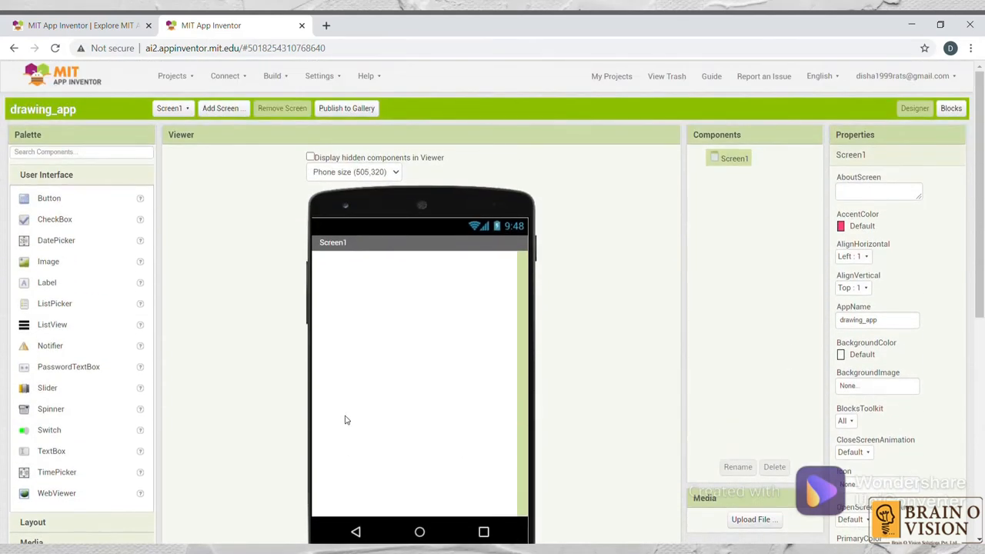
{"action": "mouse_move", "coordinate": [58, 225]}
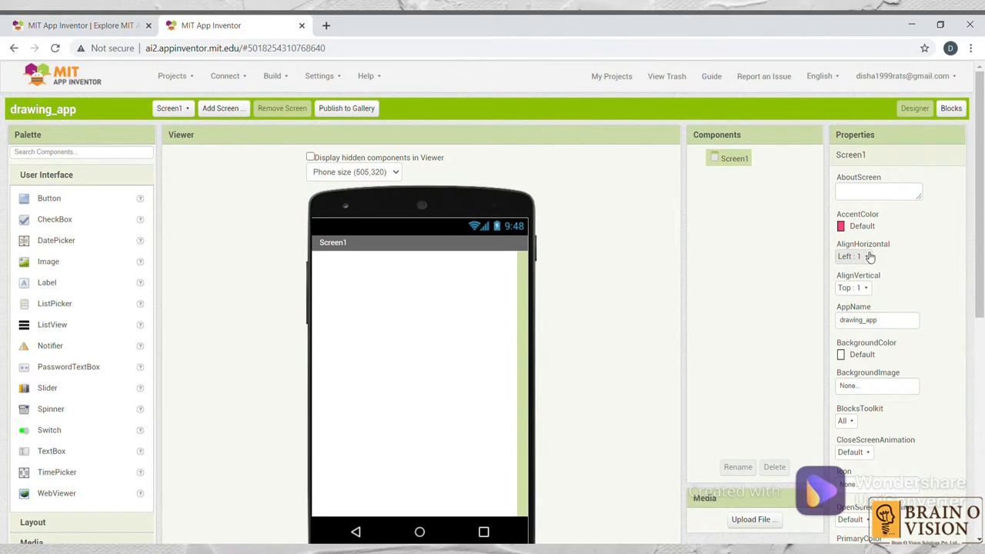
{"action": "mouse_move", "coordinate": [747, 418]}
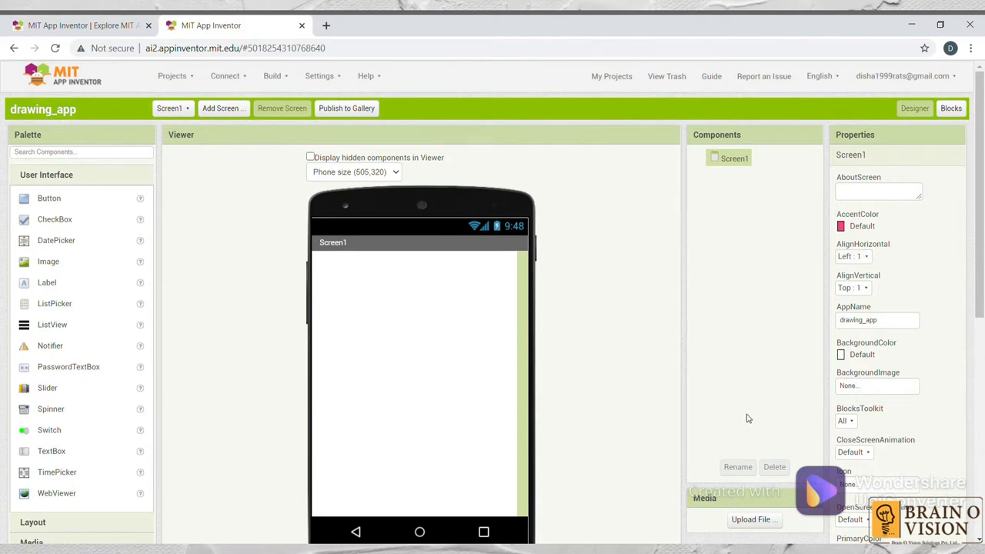
{"action": "mouse_move", "coordinate": [407, 400]}
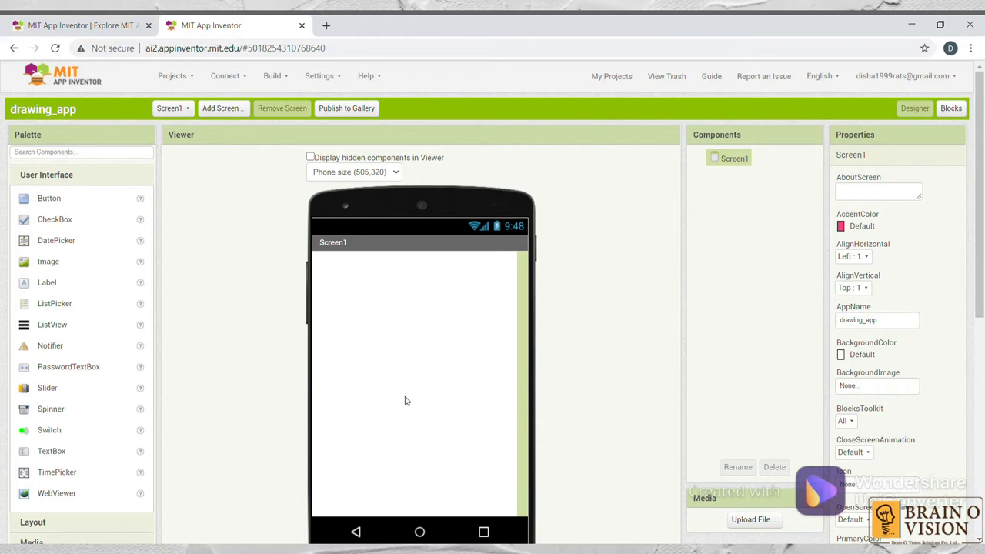
{"action": "mouse_move", "coordinate": [723, 206]}
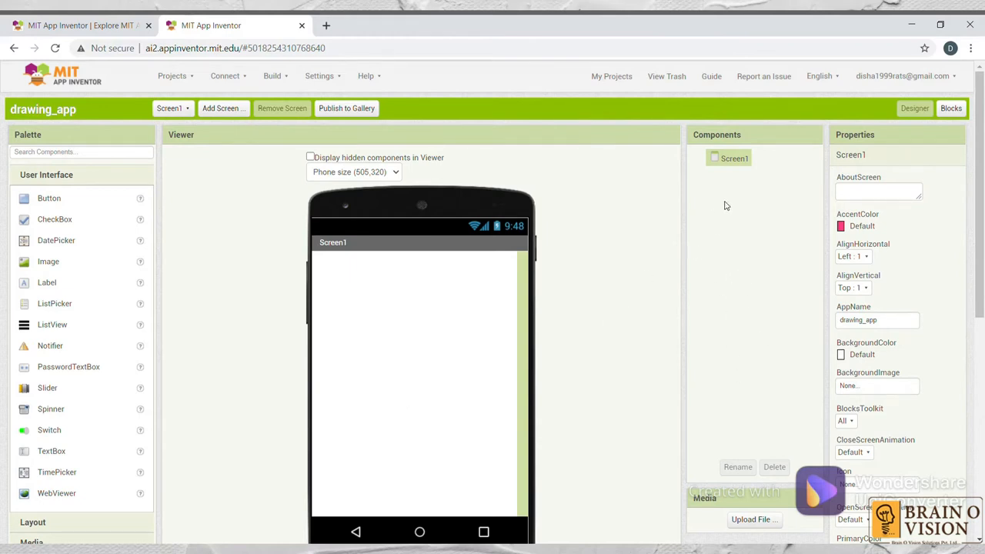
{"action": "mouse_move", "coordinate": [237, 420]}
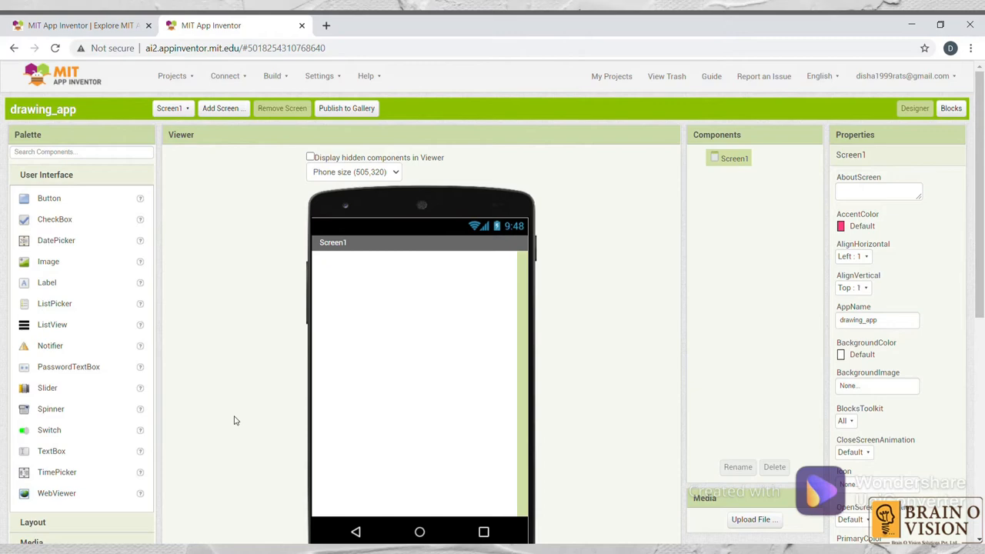
{"action": "scroll", "scroll_direction": "down", "scroll_amount": 3}
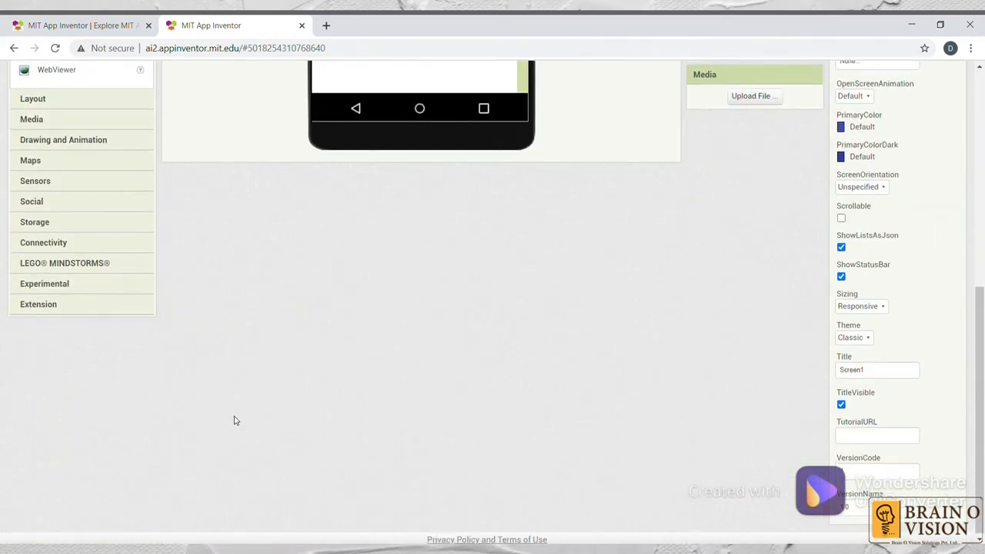
{"action": "scroll", "scroll_direction": "up", "scroll_amount": 3}
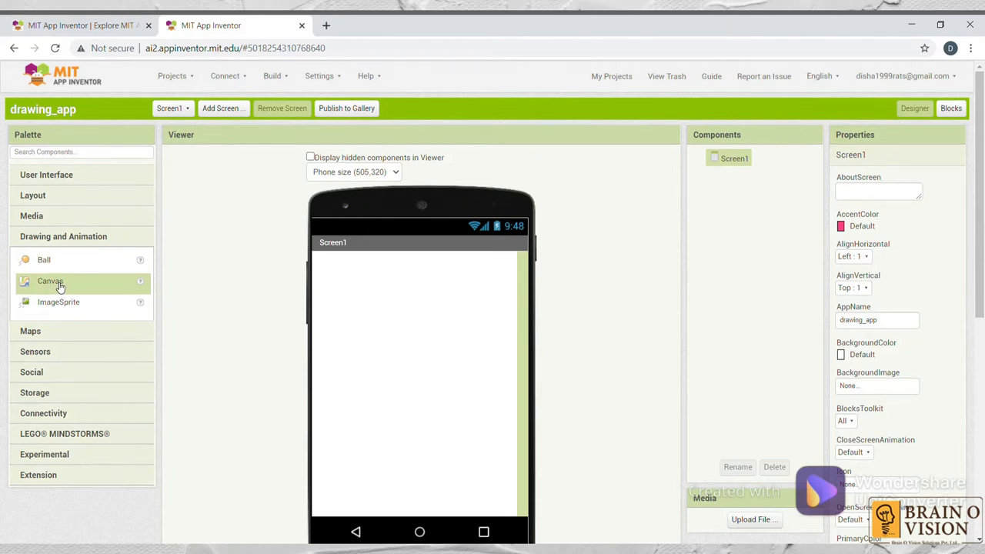
- Drop a Canvas onto Screen1 and set Canvas1's Height and Width to Fill parent
{"action": "left_click_drag", "start_coordinate": [49, 280], "coordinate": [199, 291]}
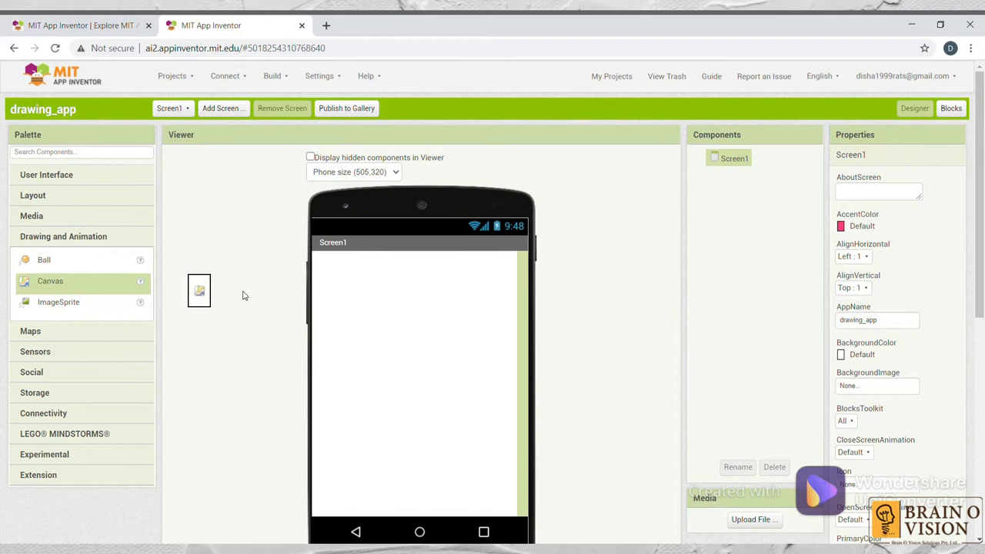
{"action": "left_click_drag", "start_coordinate": [199, 289], "coordinate": [323, 271]}
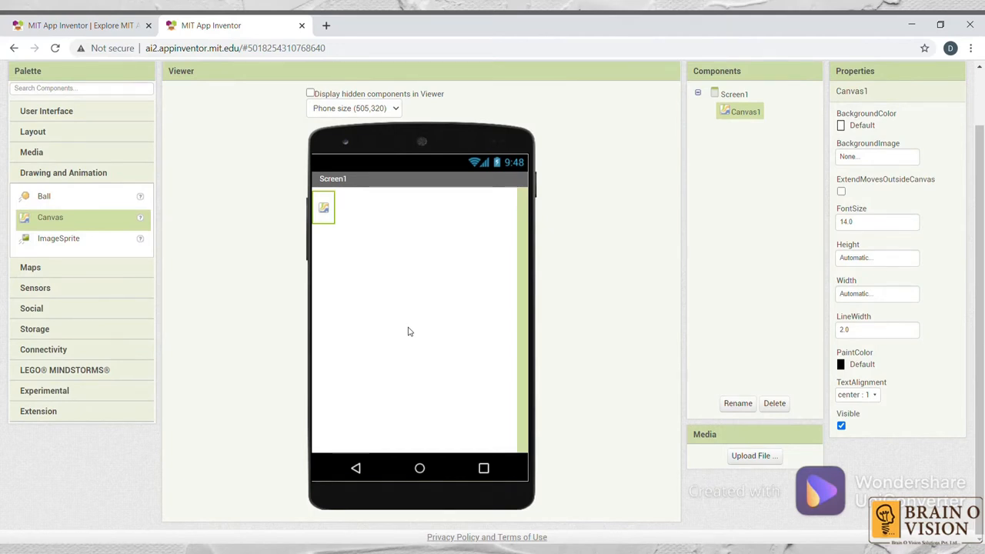
{"action": "mouse_move", "coordinate": [874, 259]}
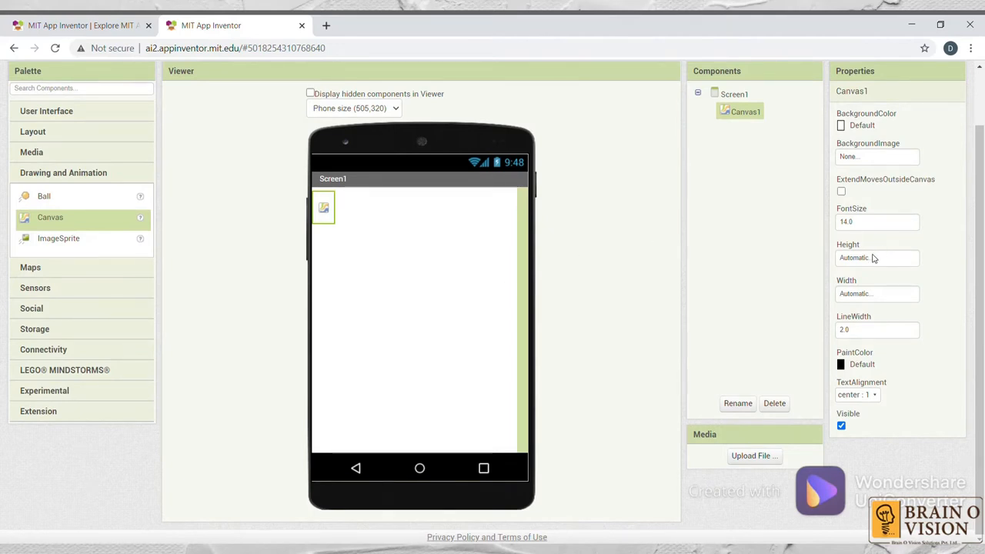
{"action": "left_click", "coordinate": [877, 258]}
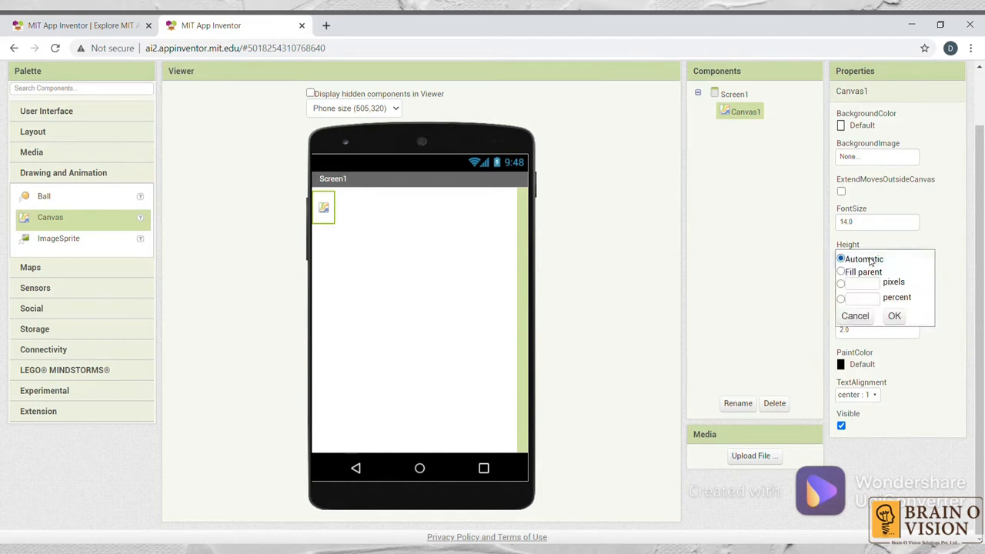
{"action": "left_click", "coordinate": [840, 271]}
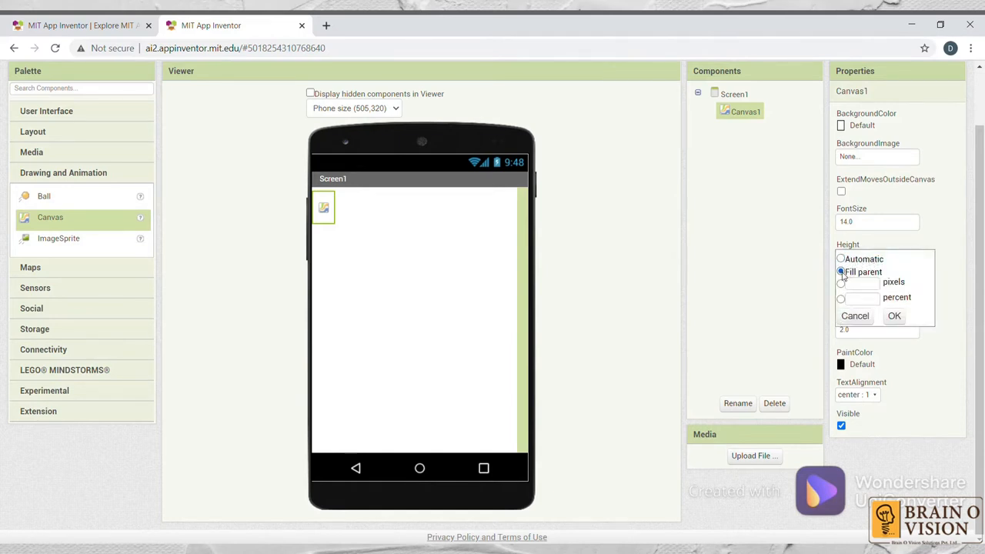
{"action": "left_click", "coordinate": [895, 316]}
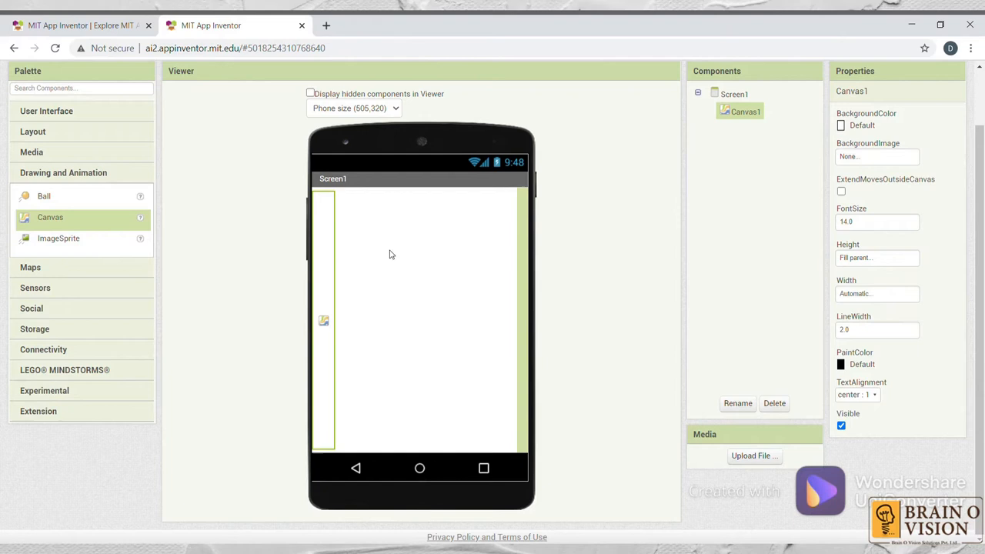
{"action": "mouse_move", "coordinate": [342, 357]}
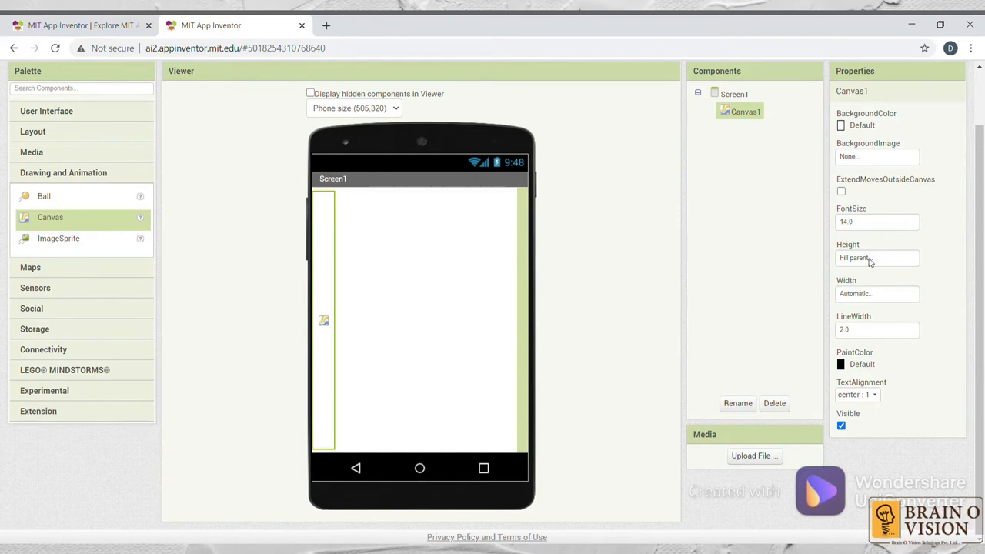
{"action": "left_click", "coordinate": [877, 293]}
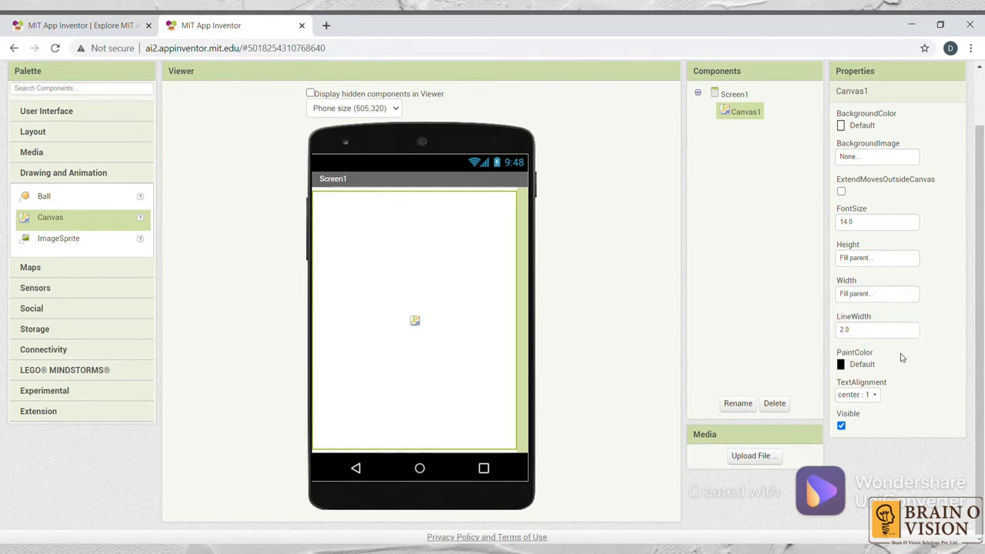
{"action": "mouse_move", "coordinate": [444, 254]}
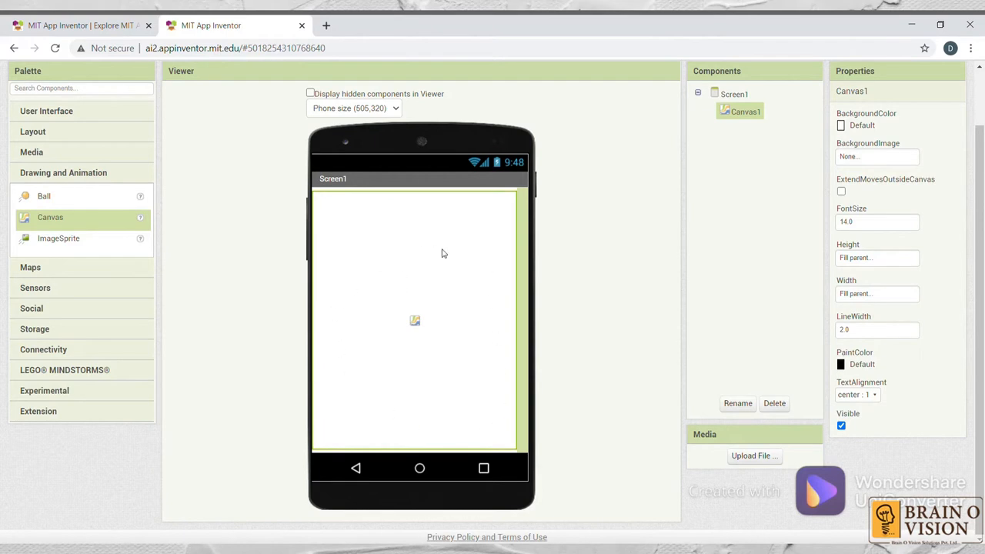
{"action": "mouse_move", "coordinate": [477, 252]}
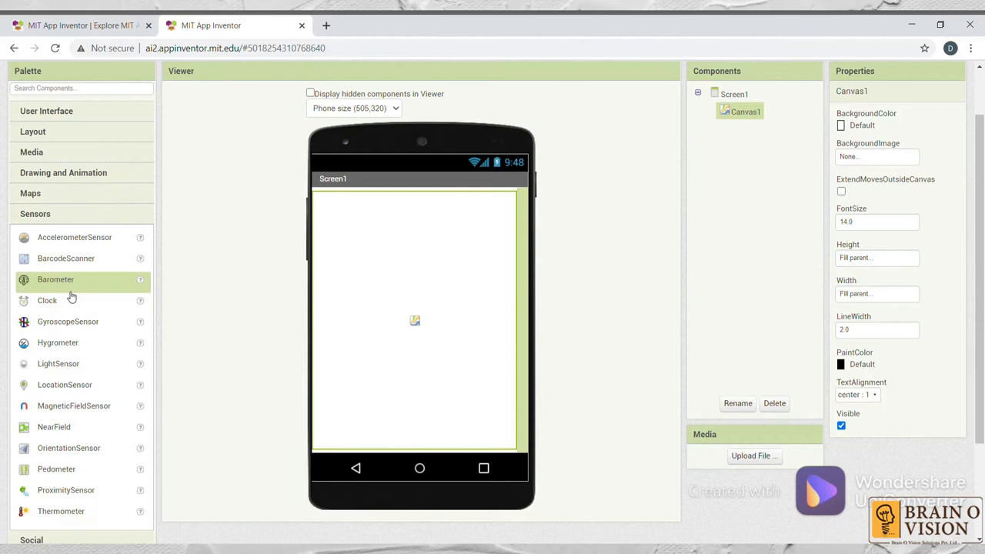
{"action": "mouse_move", "coordinate": [80, 240]}
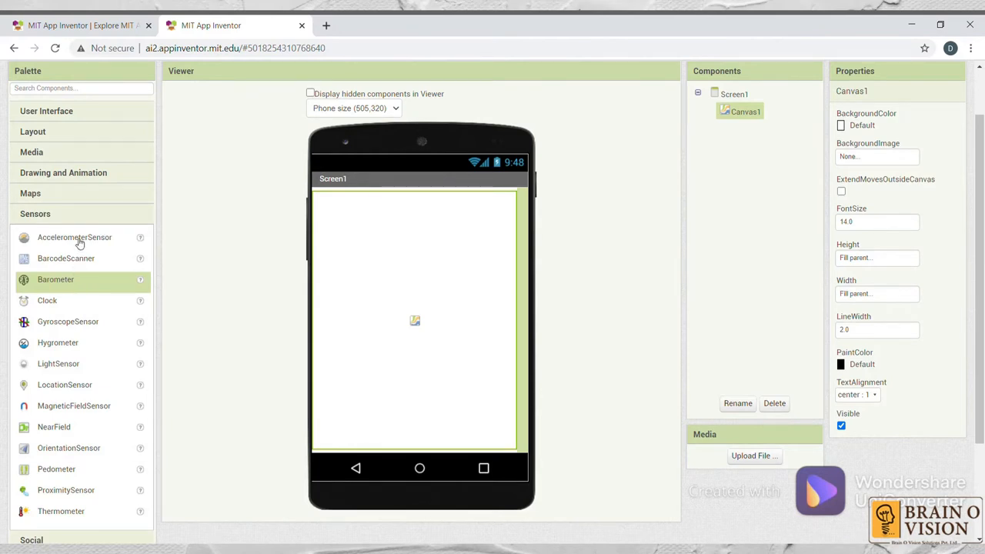
- Add an AccelerometerSensor1 component to the app from the Sensors palette
{"action": "left_click_drag", "start_coordinate": [74, 237], "coordinate": [471, 268]}
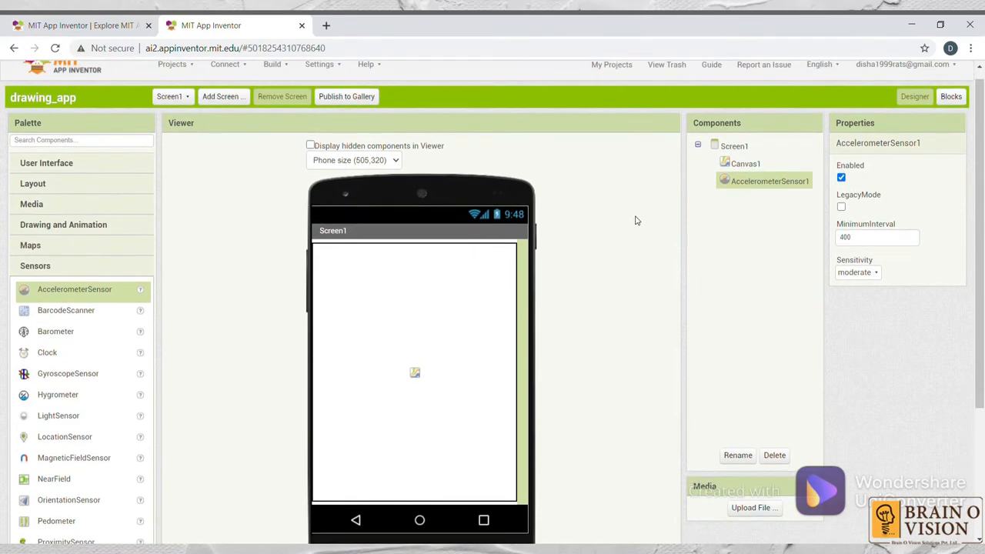
{"action": "mouse_move", "coordinate": [951, 95]}
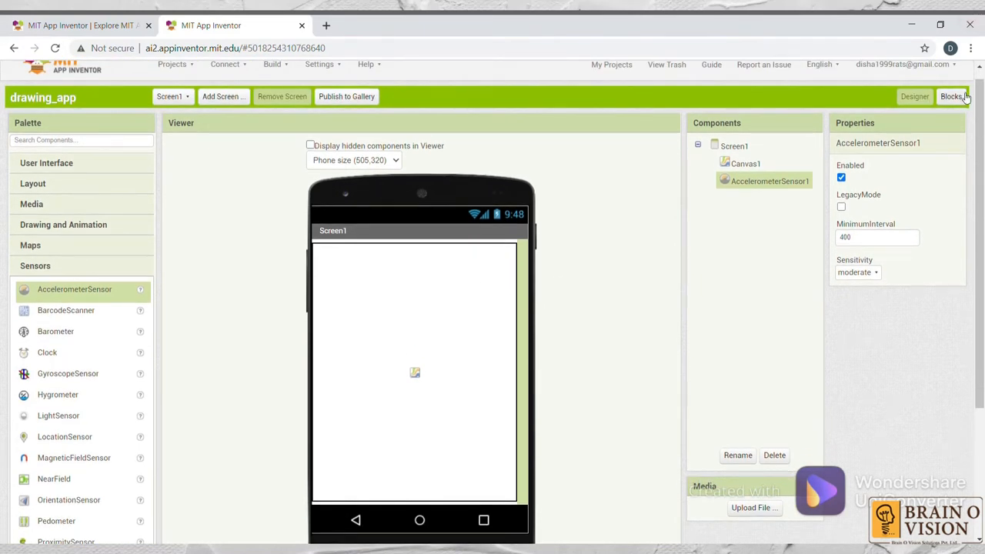
- Switch to the Blocks editor and select Canvas1 in the blocks list
{"action": "left_click", "coordinate": [952, 97]}
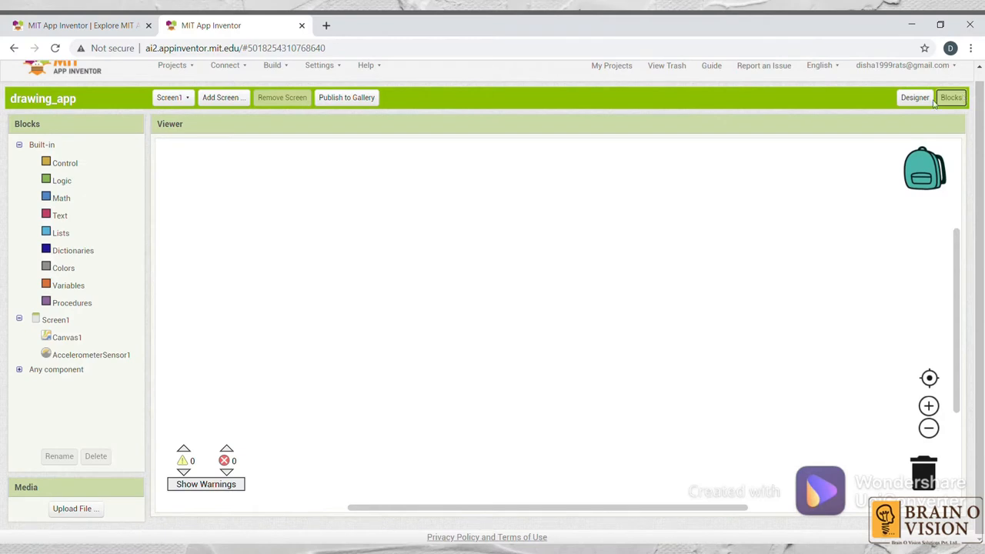
{"action": "mouse_move", "coordinate": [665, 251]}
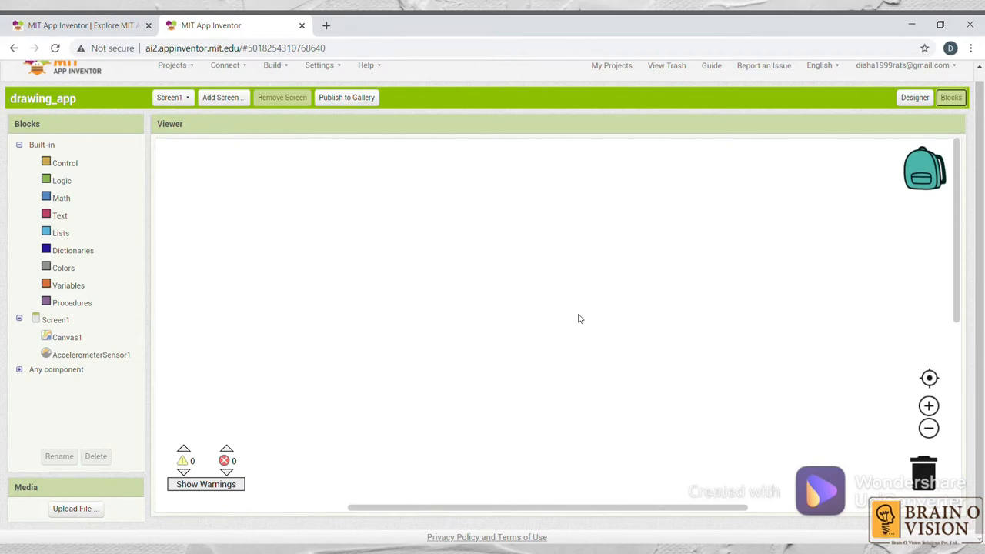
{"action": "left_click", "coordinate": [66, 338]}
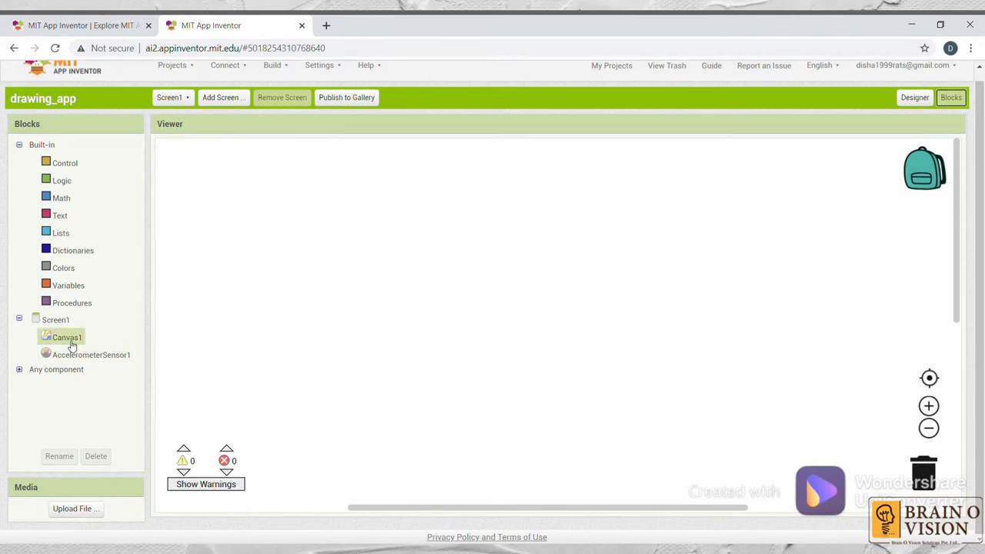
{"action": "left_click", "coordinate": [66, 337]}
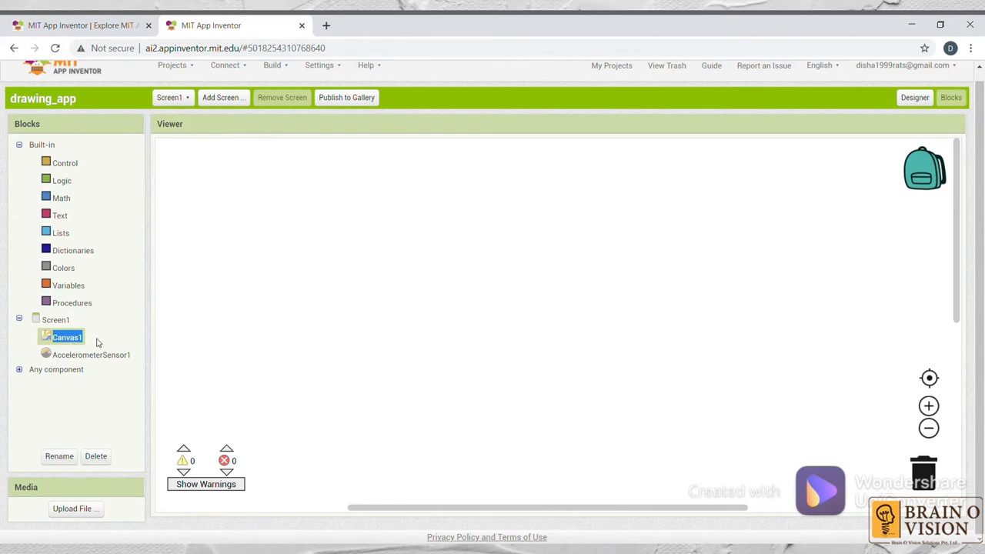
- Place a 'when Canvas1.Dragged' event block in the workspace and inspect its prevX getters
{"action": "left_click", "coordinate": [68, 337]}
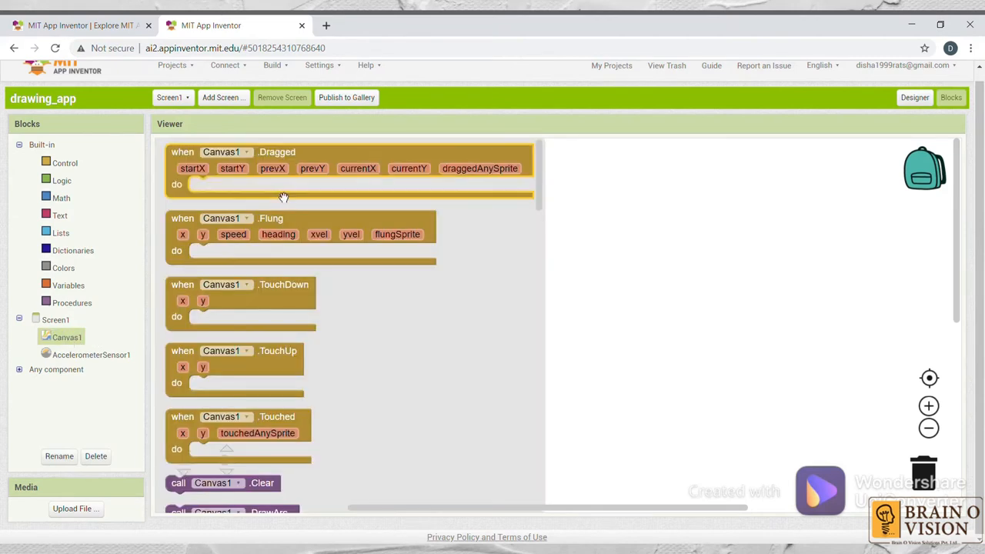
{"action": "mouse_move", "coordinate": [308, 162]}
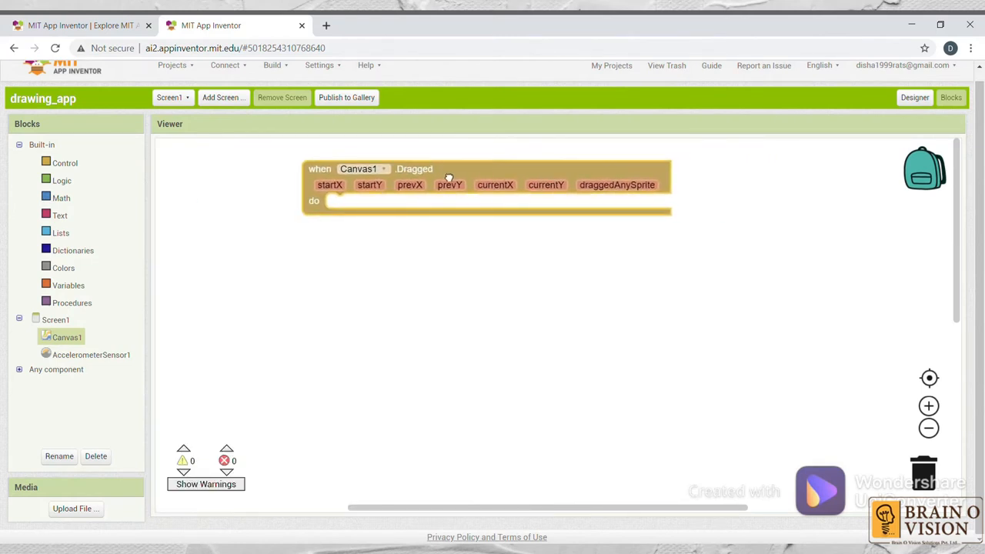
{"action": "mouse_move", "coordinate": [449, 185]}
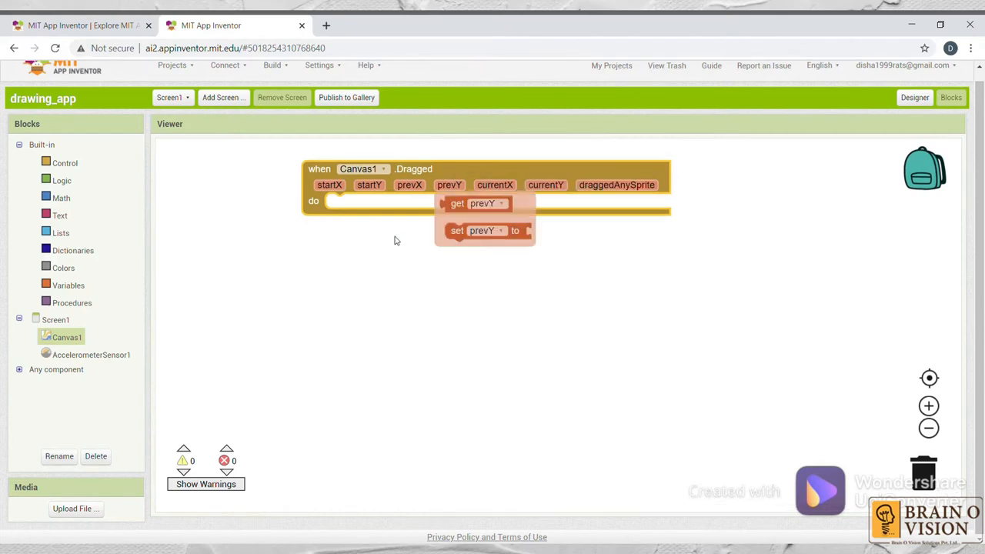
{"action": "mouse_move", "coordinate": [346, 194]}
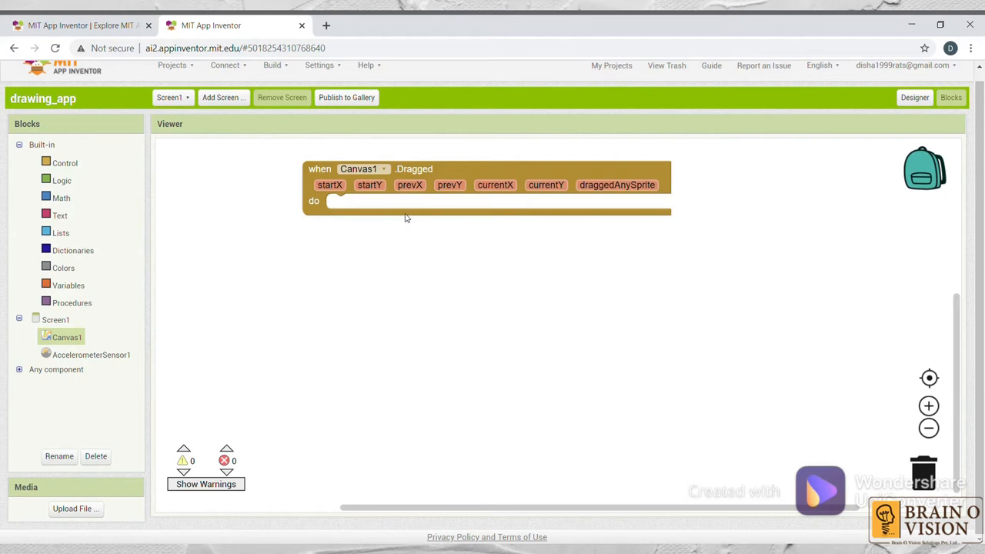
{"action": "left_click", "coordinate": [370, 184]}
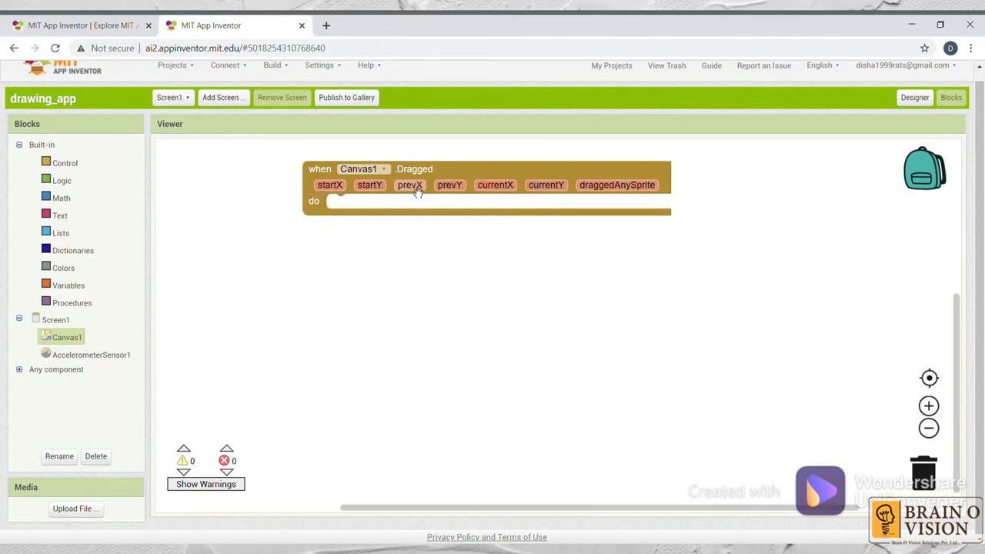
{"action": "left_click", "coordinate": [410, 185]}
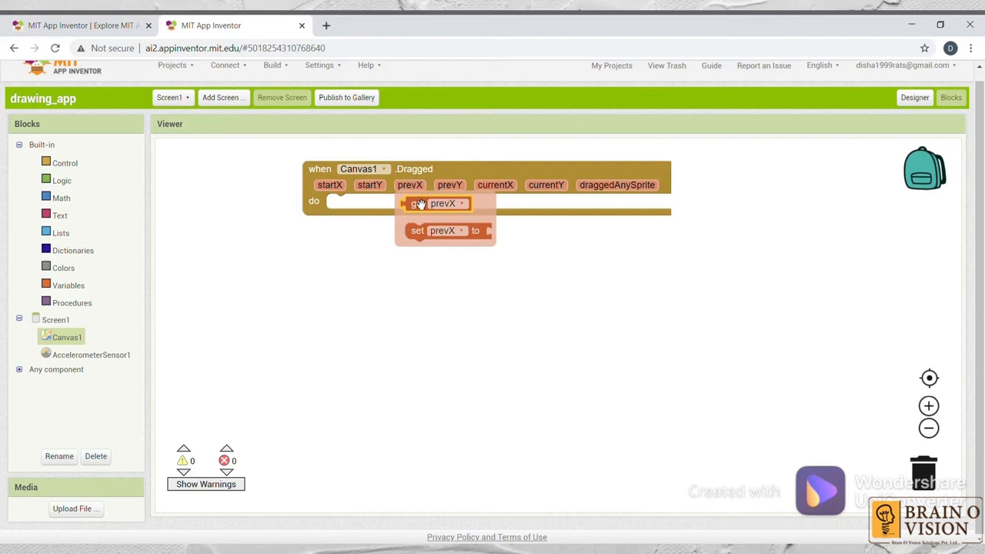
{"action": "mouse_move", "coordinate": [439, 203]}
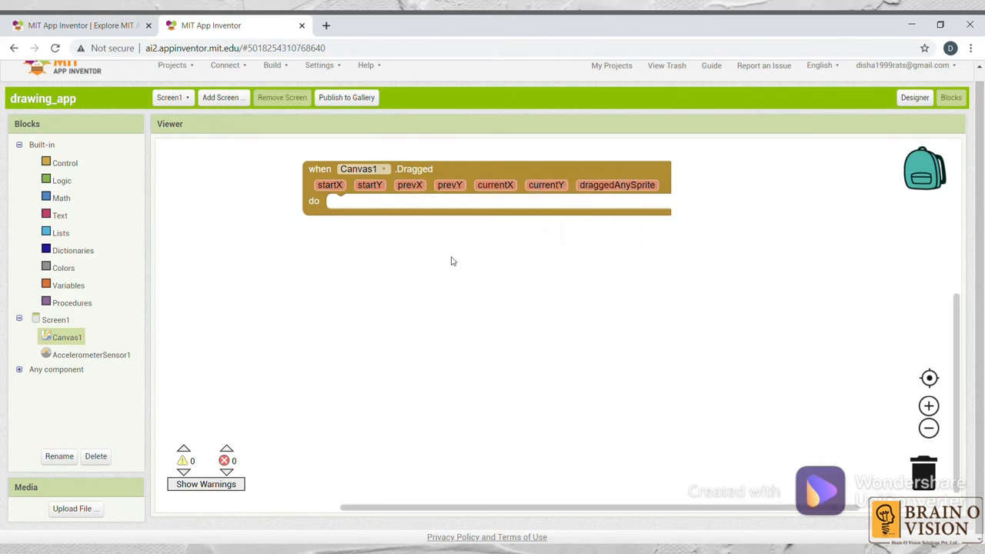
{"action": "mouse_move", "coordinate": [68, 343]}
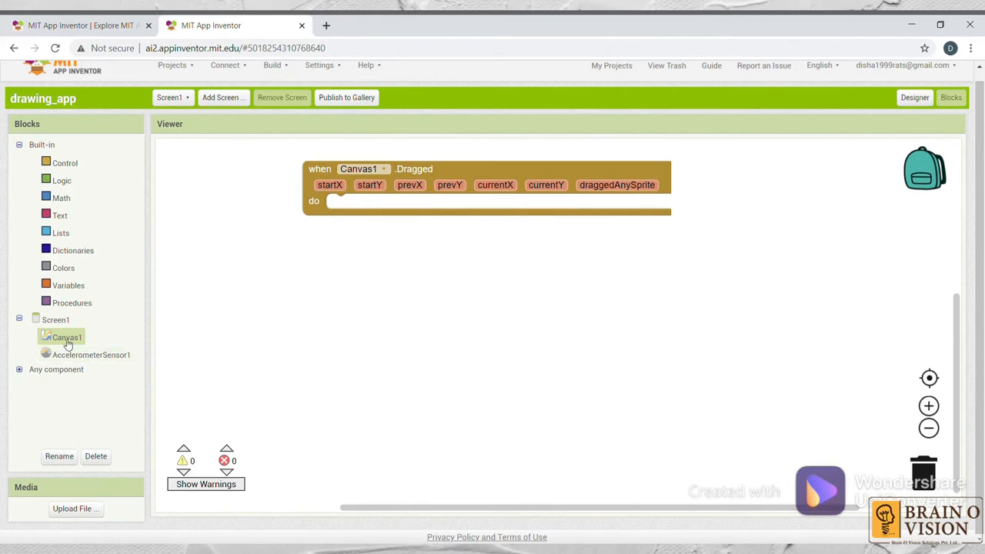
- Browse the Canvas1 drawer for the 'call Canvas1.DrawLine' method block
{"action": "left_click", "coordinate": [67, 337]}
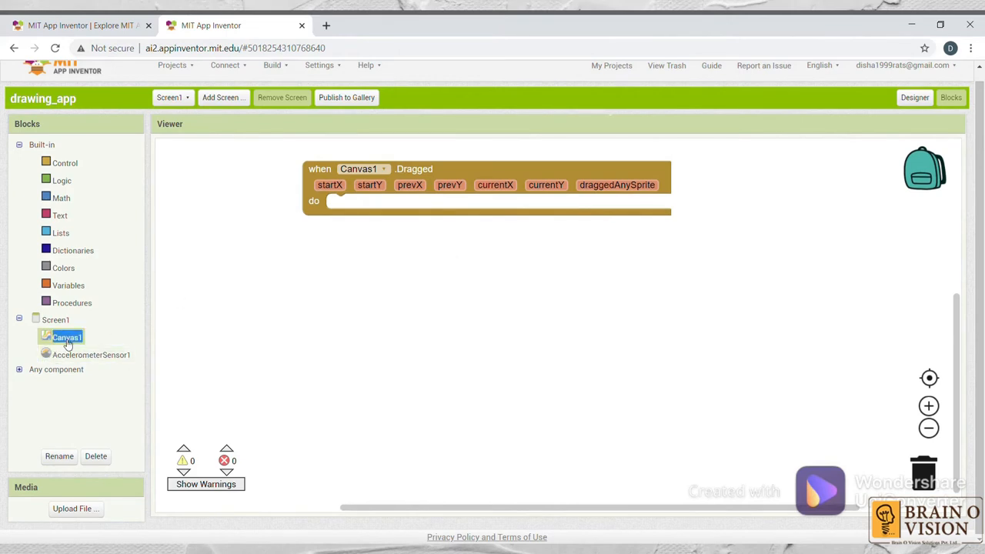
{"action": "left_click", "coordinate": [66, 337]}
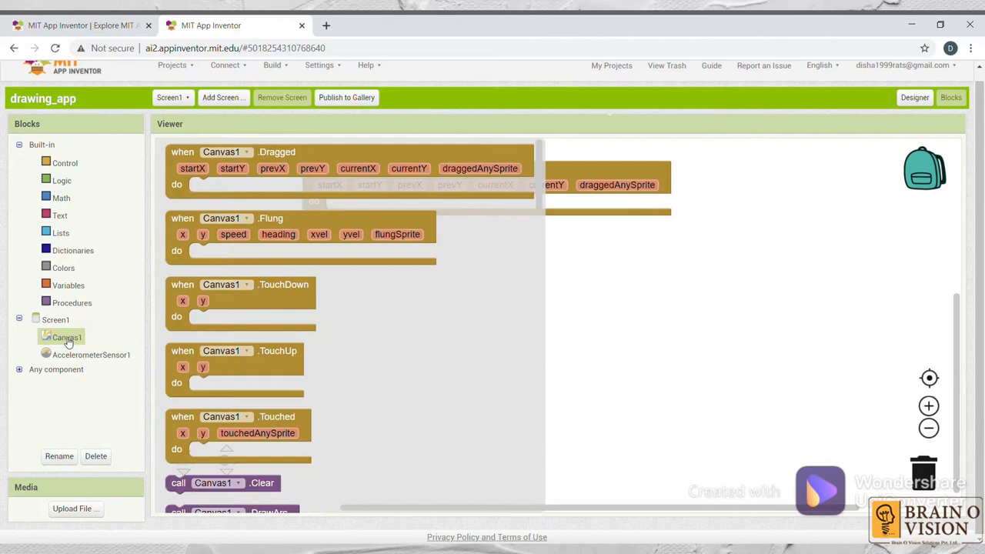
{"action": "scroll", "scroll_direction": "down", "scroll_amount": 3}
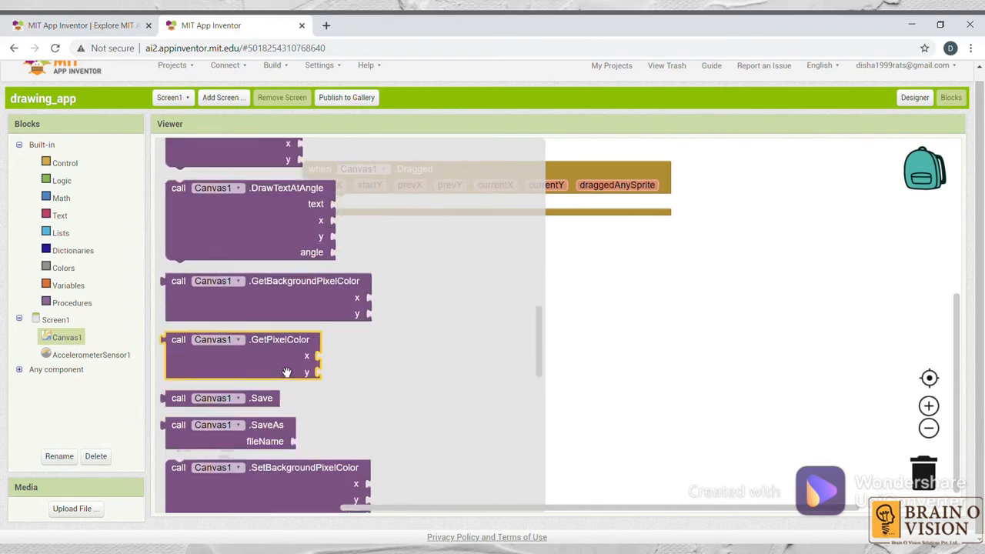
{"action": "scroll", "scroll_direction": "up", "scroll_amount": 3}
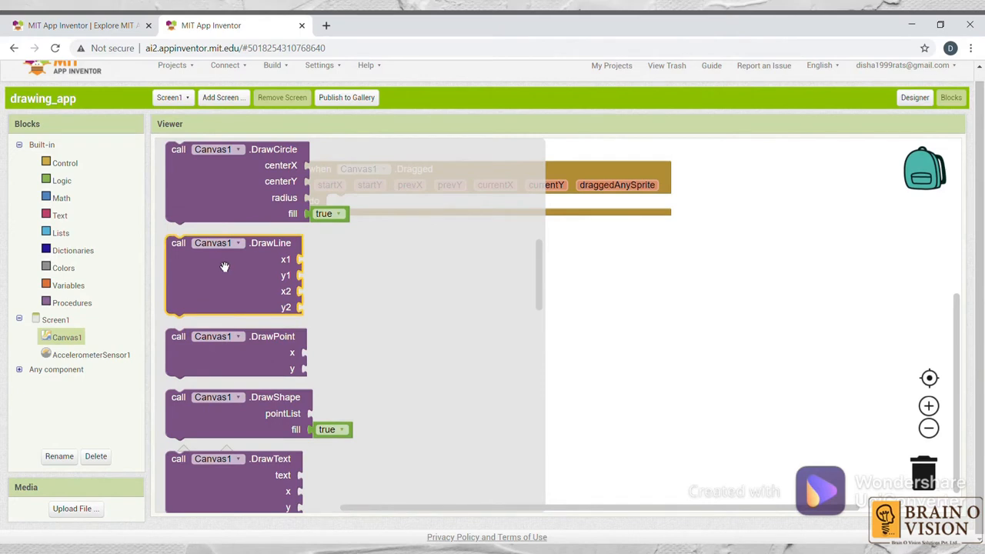
{"action": "mouse_move", "coordinate": [225, 268]}
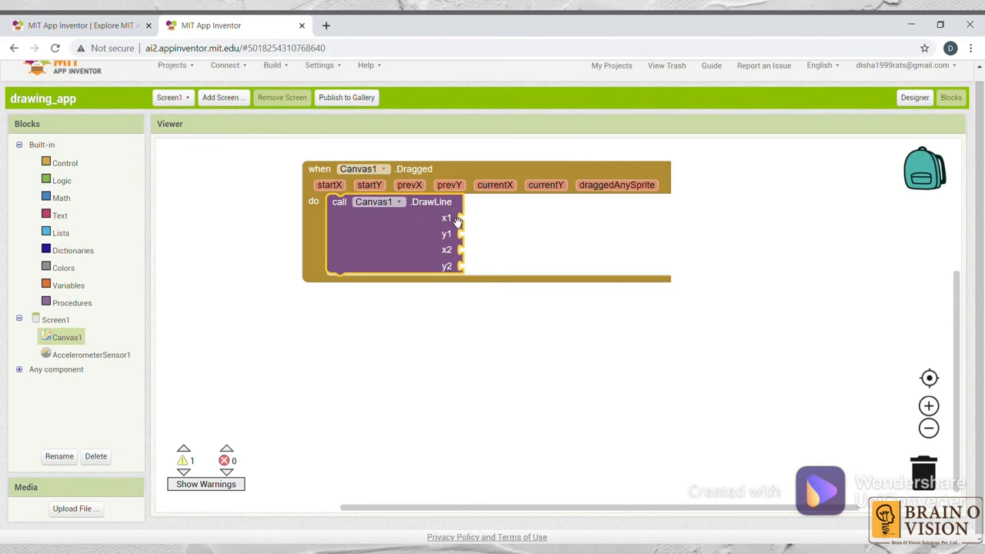
{"action": "mouse_move", "coordinate": [461, 271]}
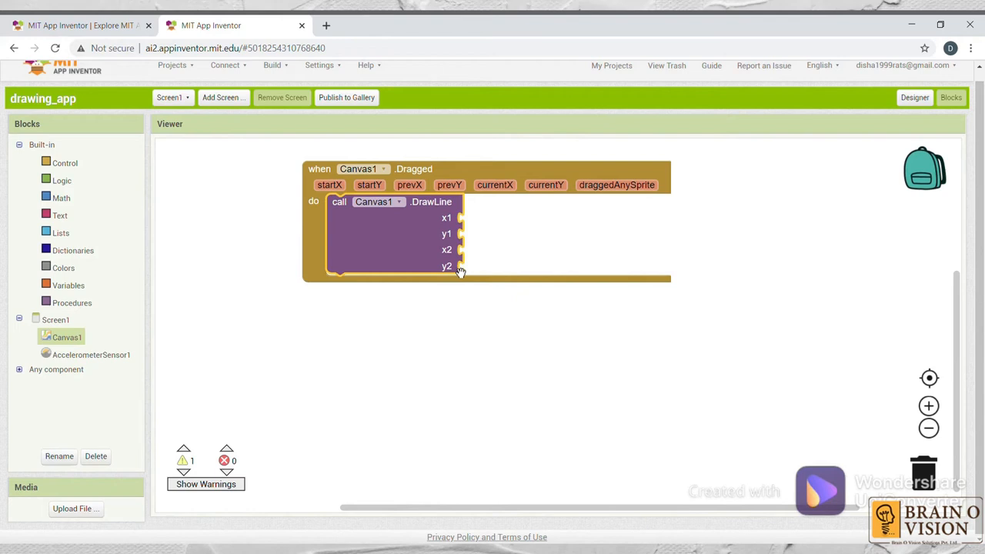
{"action": "mouse_move", "coordinate": [459, 269]}
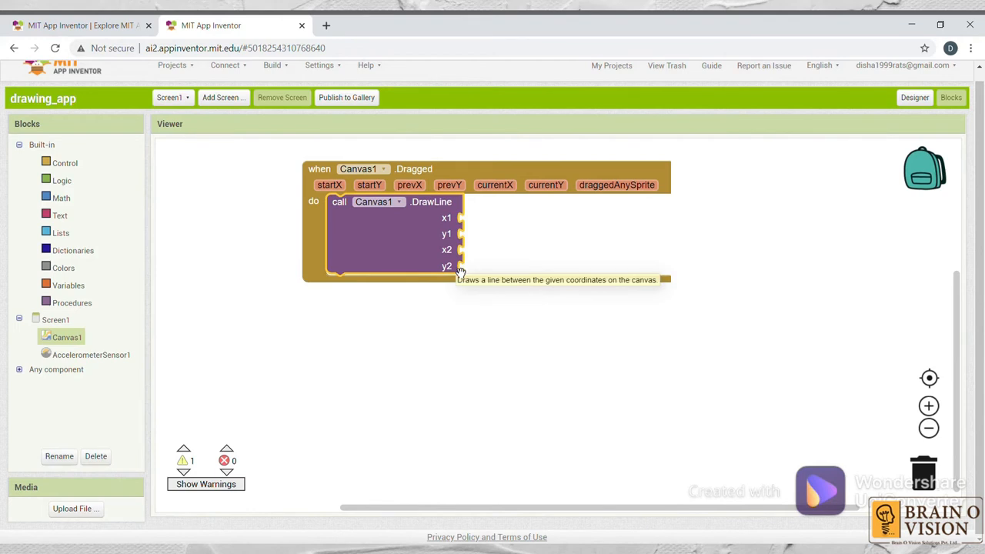
{"action": "mouse_move", "coordinate": [64, 285]}
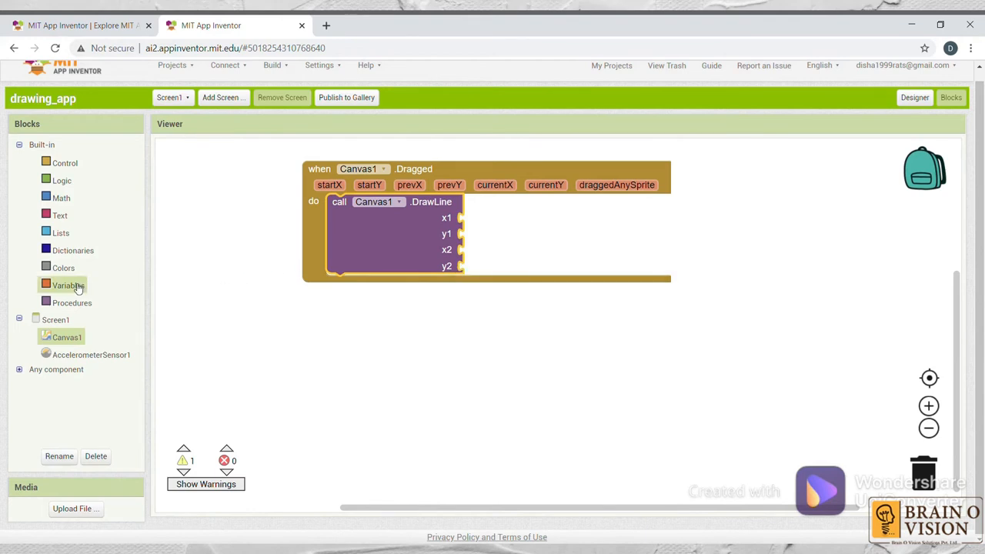
- Attach a get block to DrawLine's x1 input and set it to prevX
{"action": "left_click", "coordinate": [67, 285]}
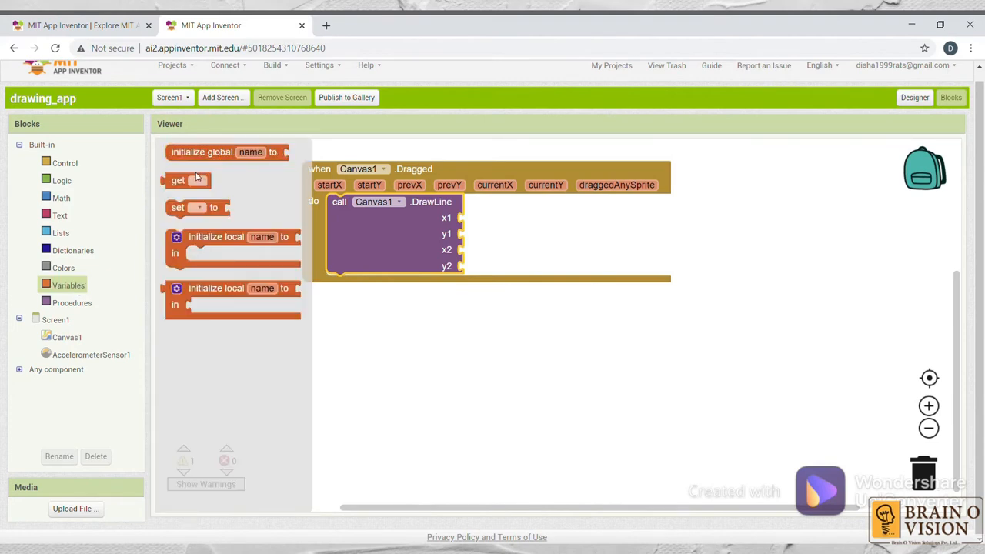
{"action": "mouse_move", "coordinate": [185, 180]}
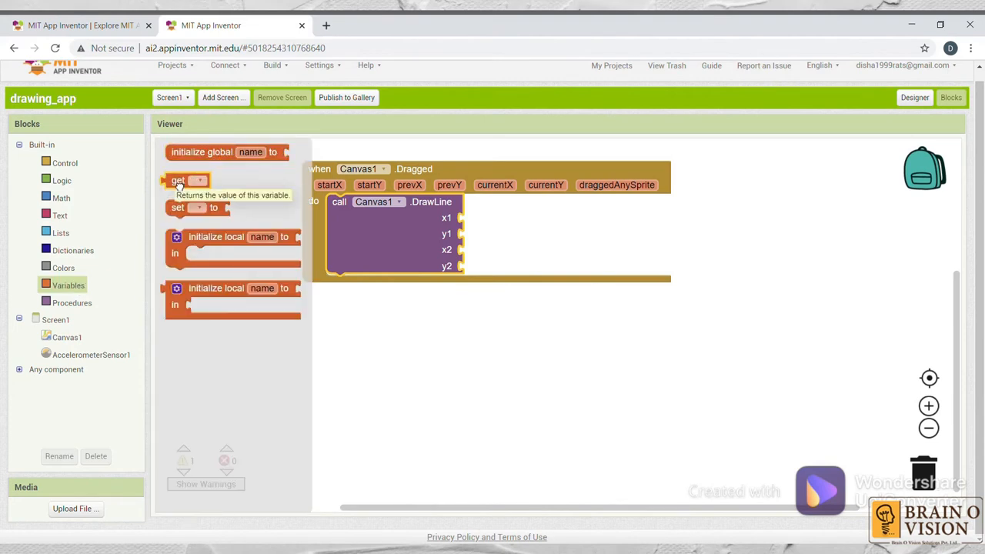
{"action": "left_click_drag", "start_coordinate": [185, 180], "coordinate": [480, 219]}
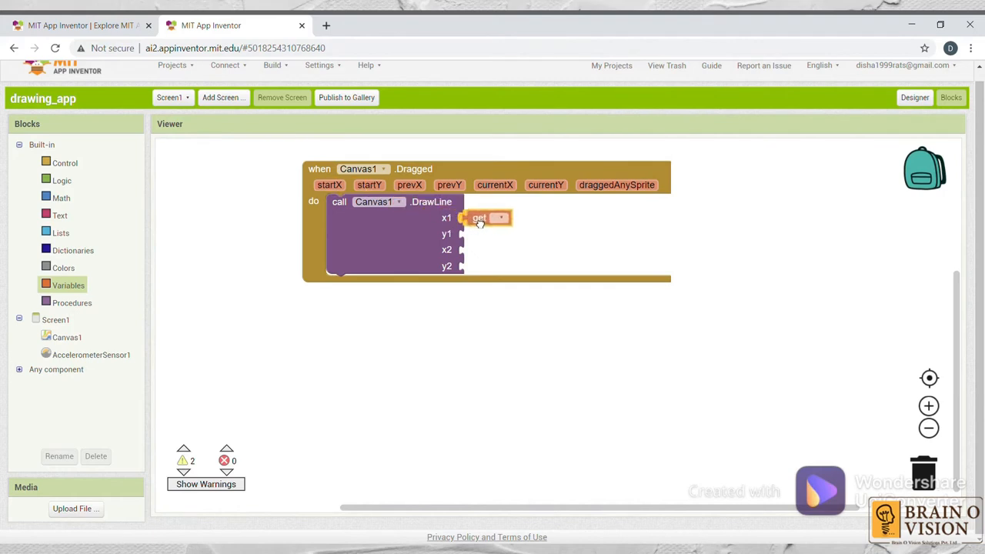
{"action": "left_click", "coordinate": [494, 217]}
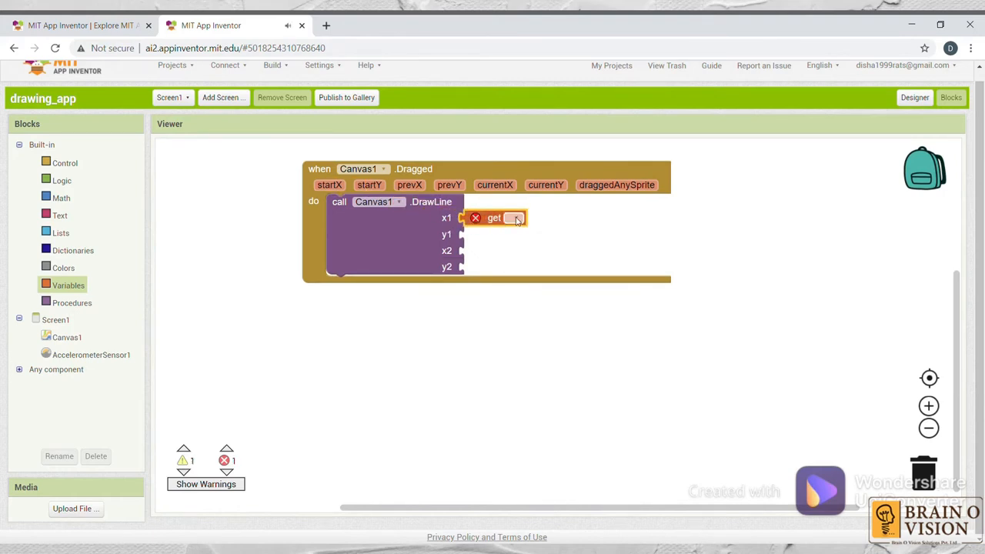
{"action": "left_click", "coordinate": [515, 218]}
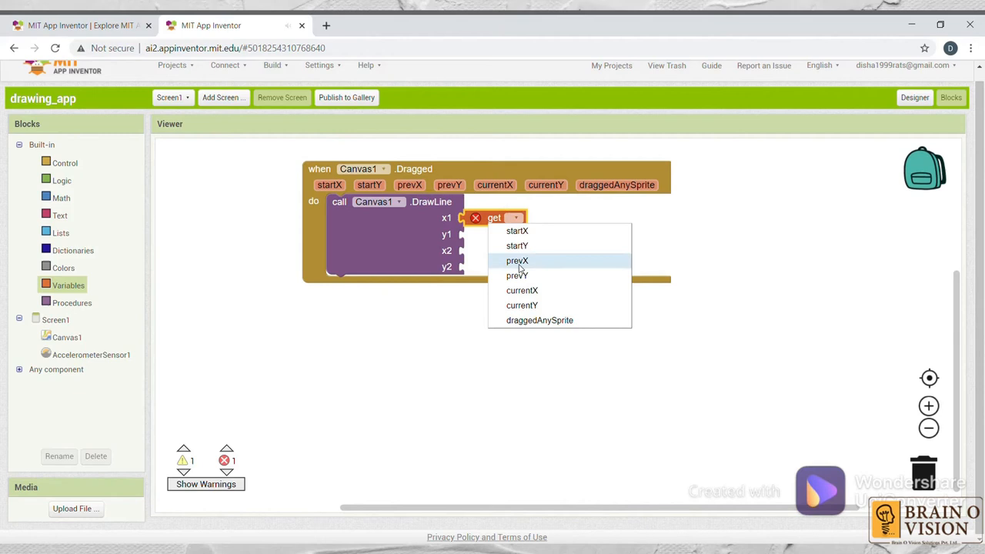
{"action": "left_click", "coordinate": [517, 261]}
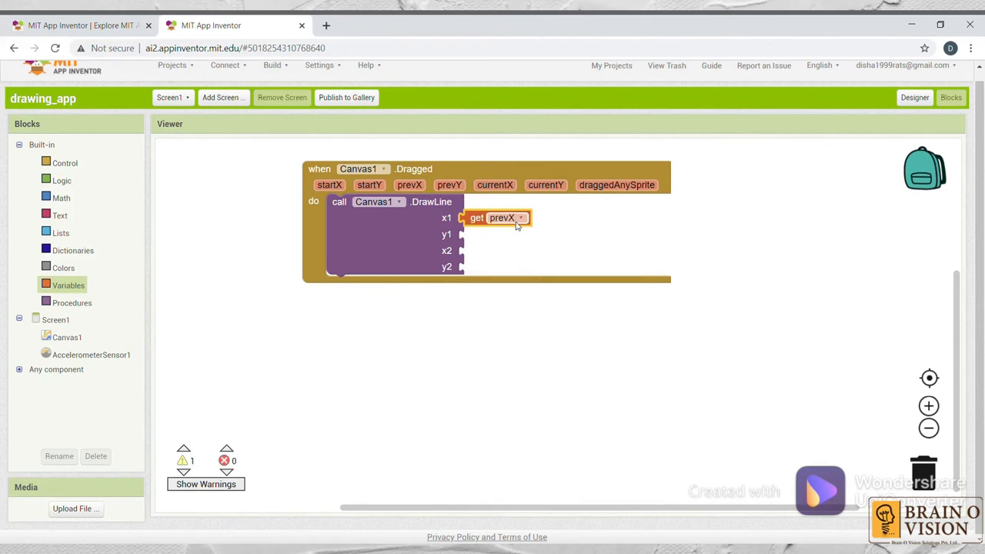
- Duplicate the getter to fill y1, x2, y2 with prevY, currentX and currentY
{"action": "right_click", "coordinate": [498, 219]}
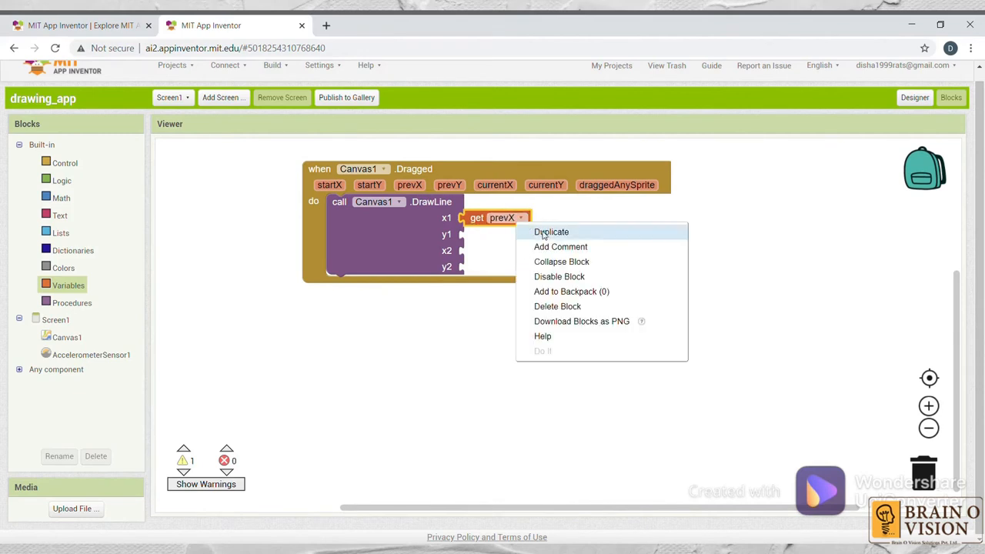
{"action": "left_click", "coordinate": [551, 231]}
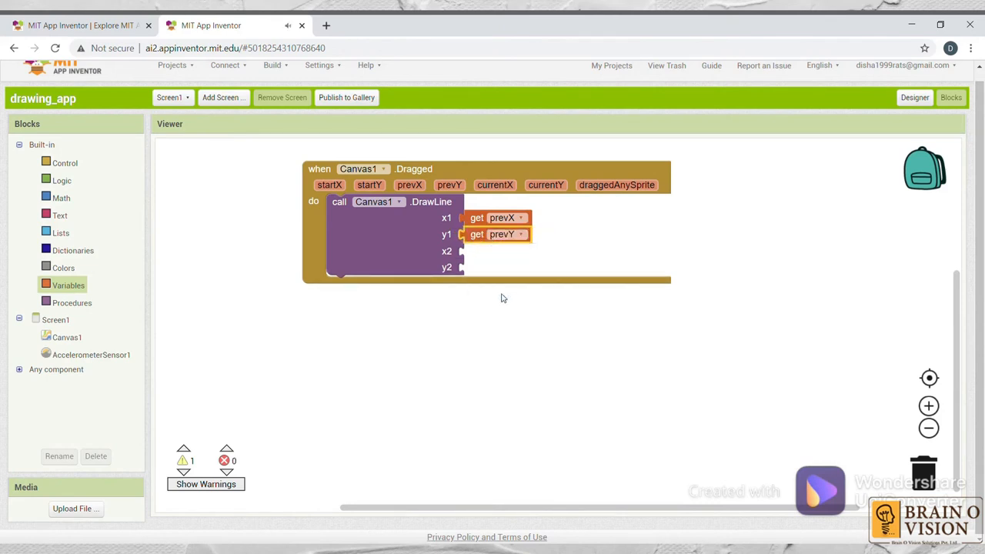
{"action": "right_click", "coordinate": [496, 234]}
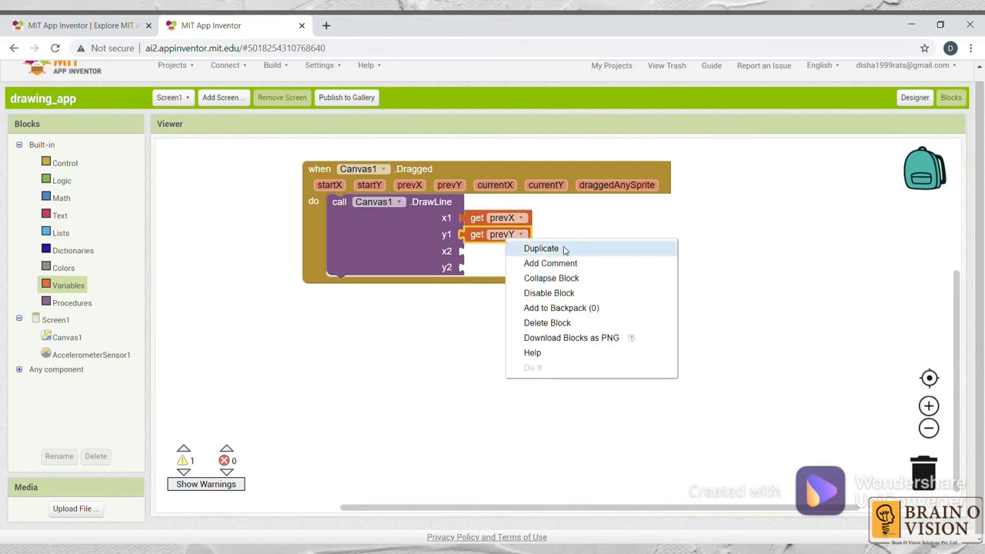
{"action": "left_click", "coordinate": [541, 248]}
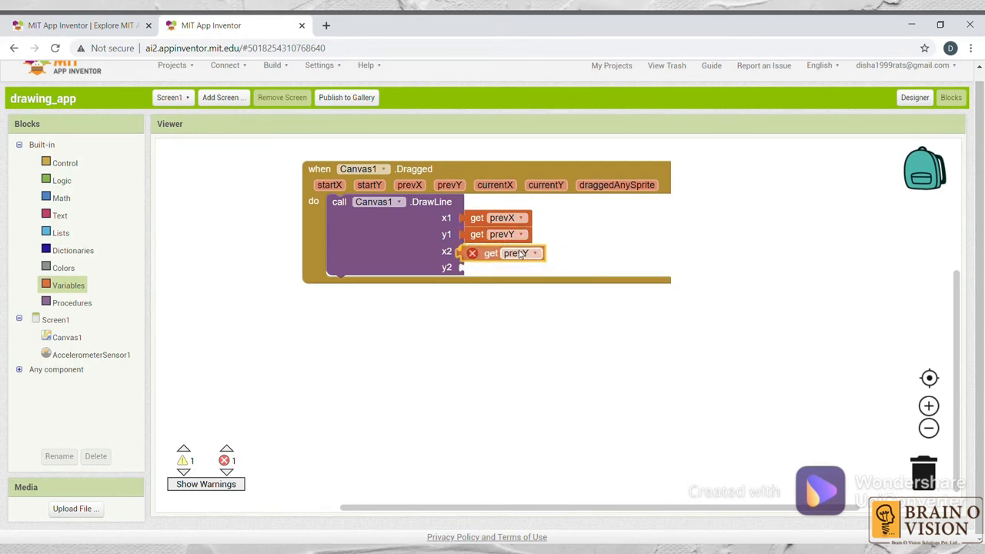
{"action": "left_click", "coordinate": [522, 253]}
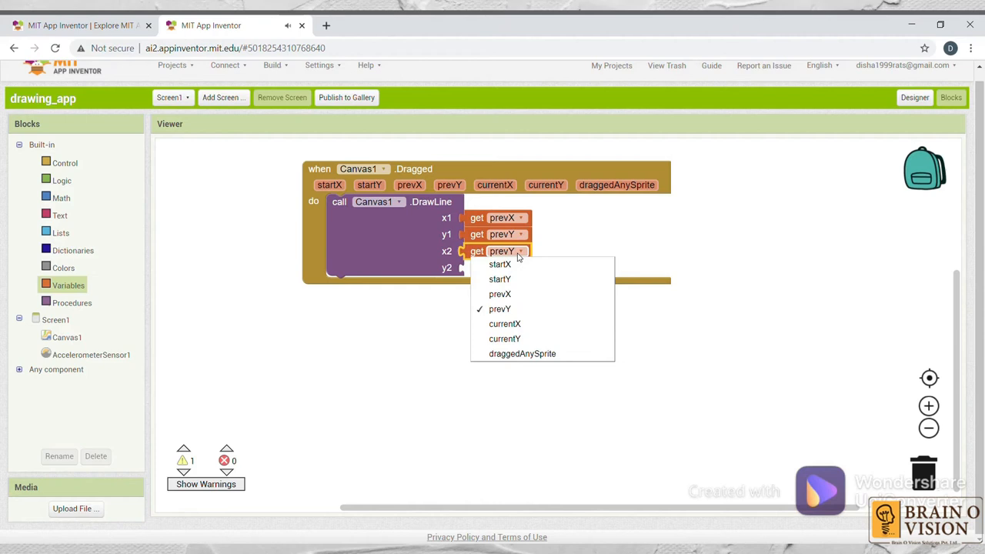
{"action": "left_click", "coordinate": [505, 323]}
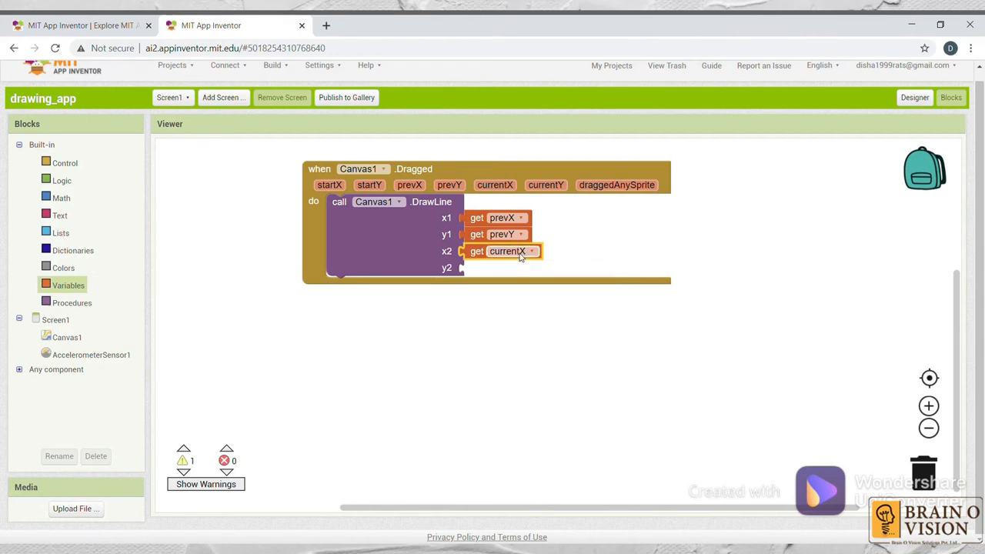
{"action": "right_click", "coordinate": [504, 251]}
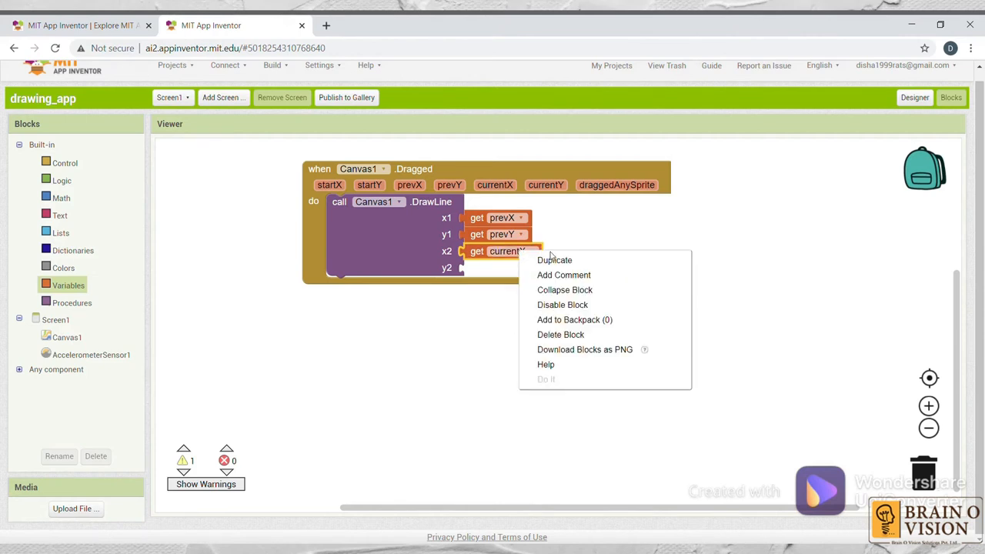
{"action": "left_click", "coordinate": [554, 260]}
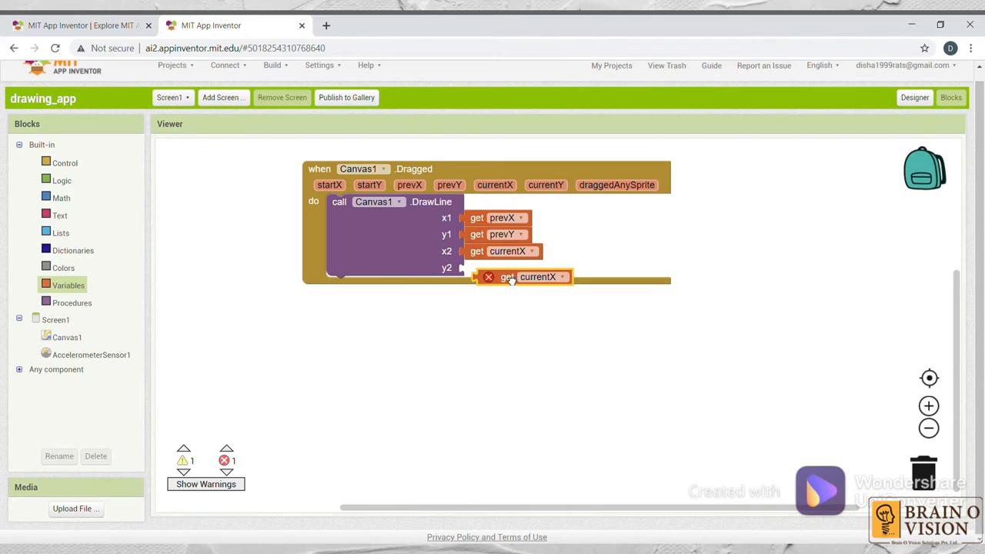
{"action": "left_click", "coordinate": [531, 268]}
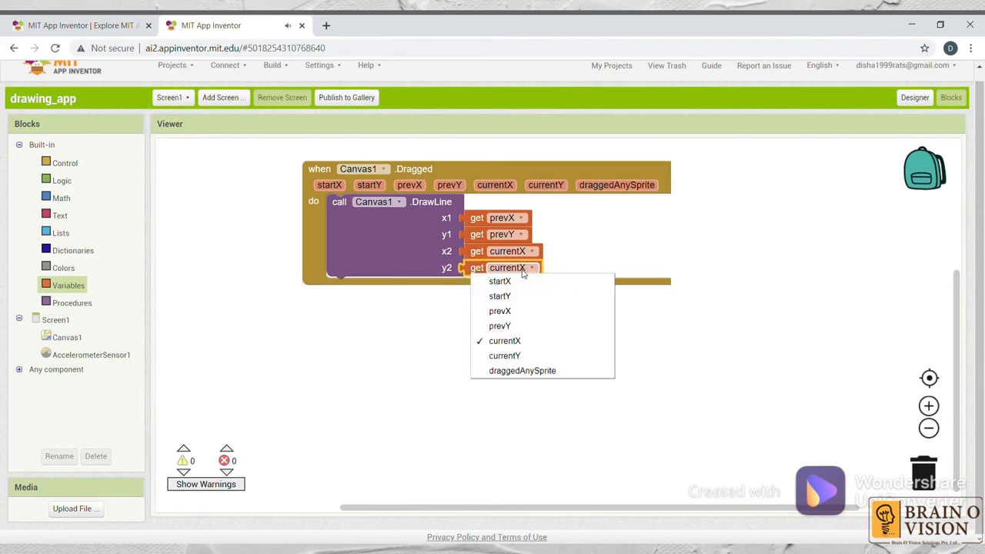
{"action": "left_click", "coordinate": [505, 354]}
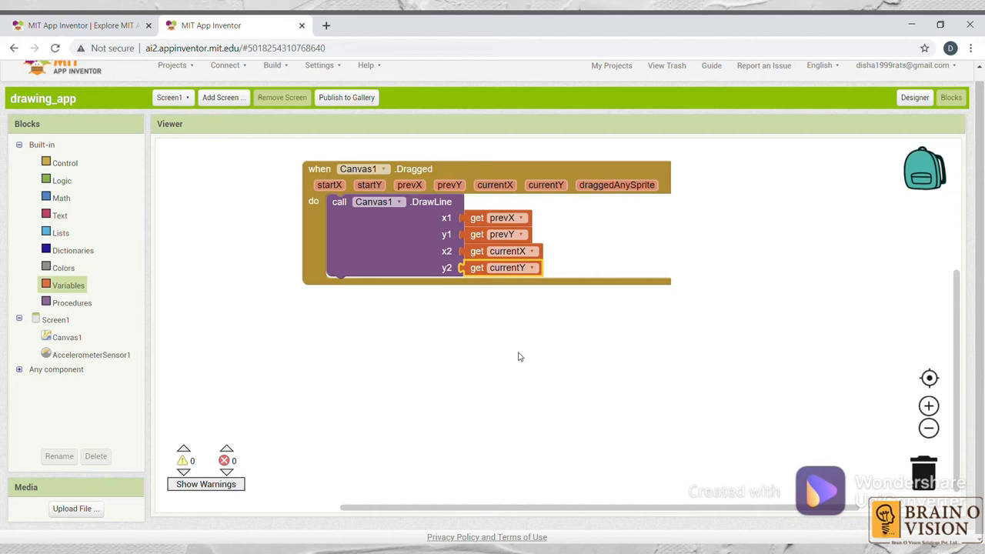
{"action": "mouse_move", "coordinate": [363, 249]}
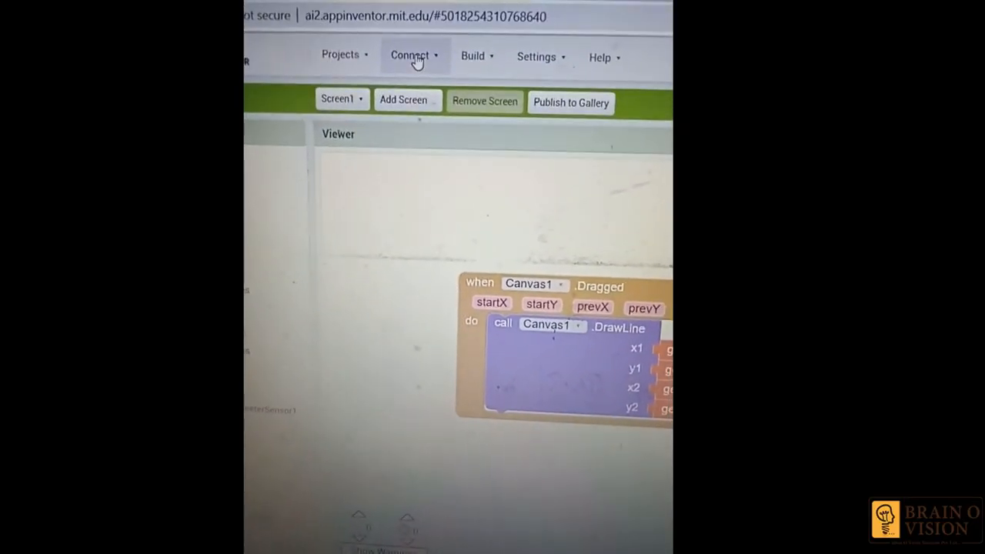
{"action": "left_click", "coordinate": [409, 55]}
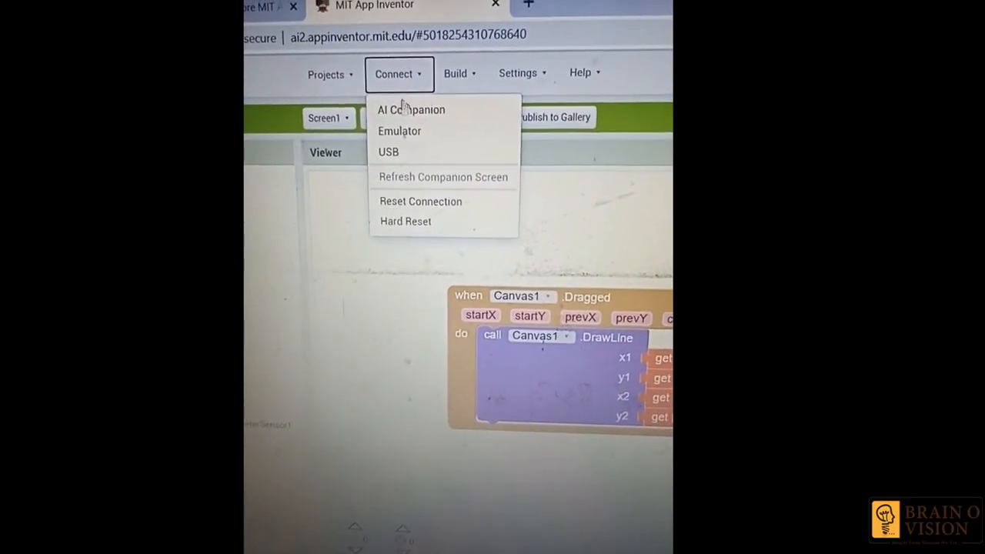
{"action": "left_click", "coordinate": [410, 109]}
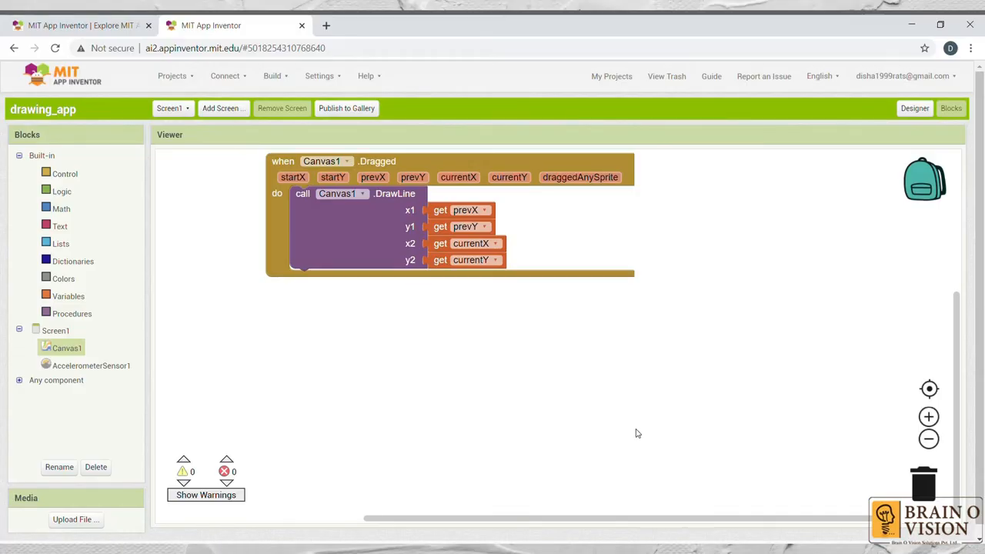
{"action": "mouse_move", "coordinate": [500, 448]}
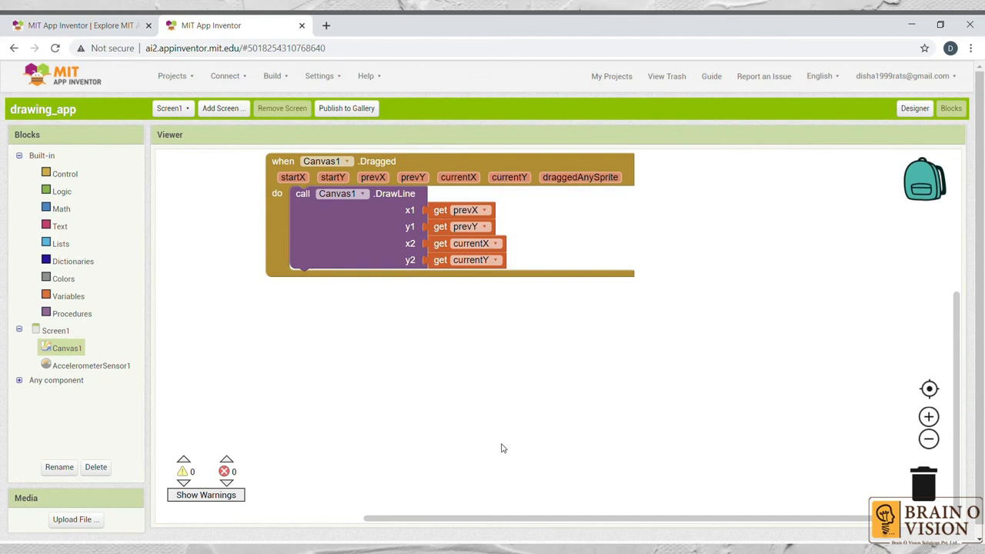
- Add an empty 'when AccelerometerSensor1.Shaking' event block below the Canvas1.Dragged block
{"action": "left_click", "coordinate": [91, 365]}
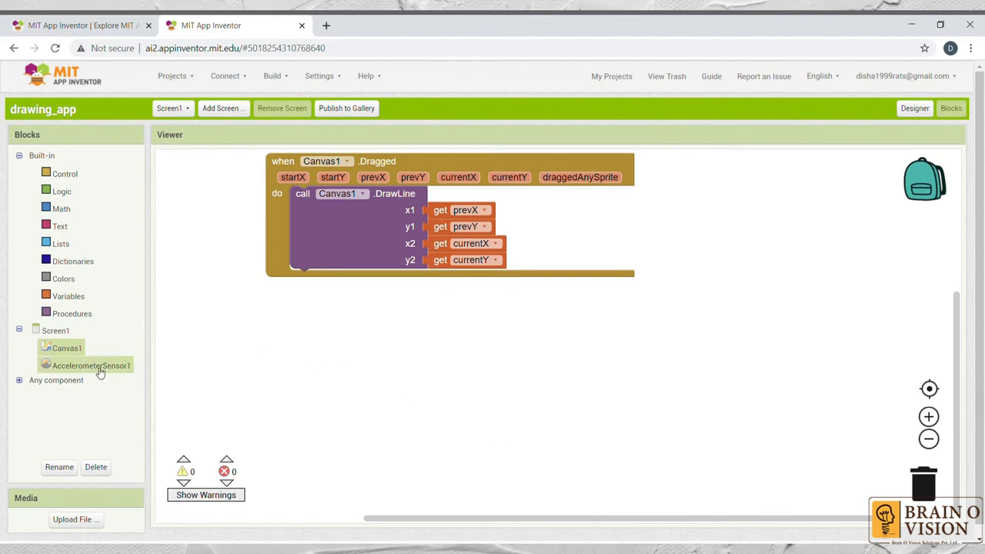
{"action": "left_click", "coordinate": [91, 366]}
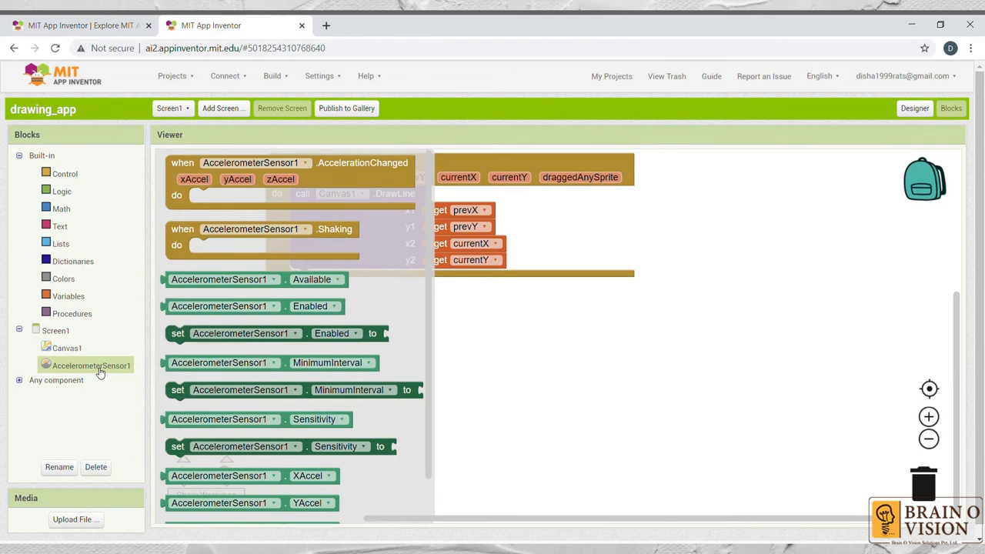
{"action": "mouse_move", "coordinate": [327, 179]}
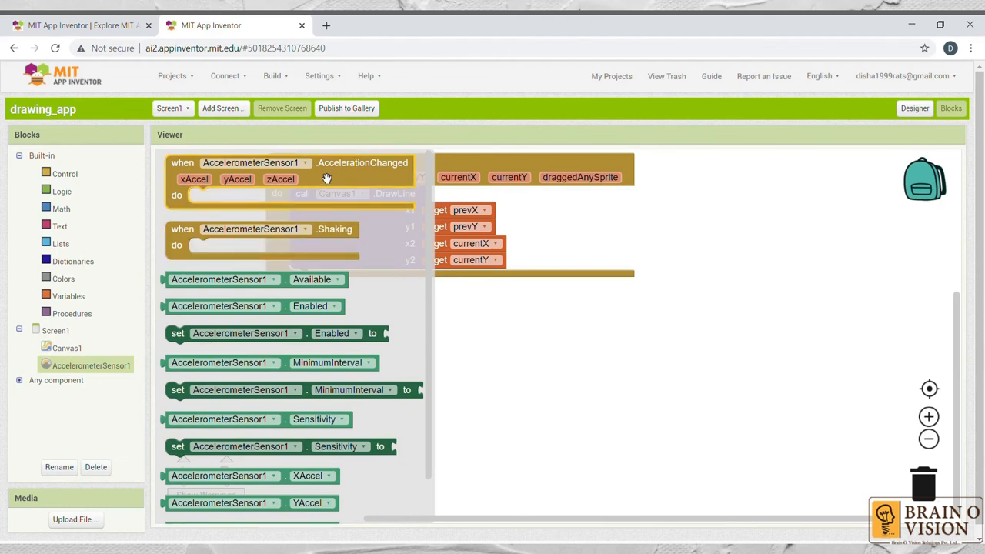
{"action": "mouse_move", "coordinate": [326, 173]}
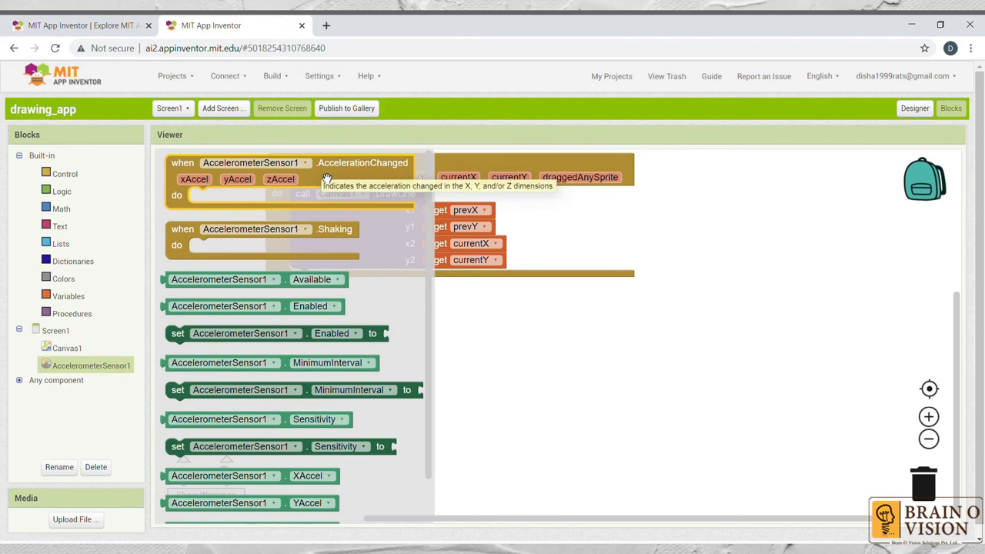
{"action": "mouse_move", "coordinate": [307, 248]}
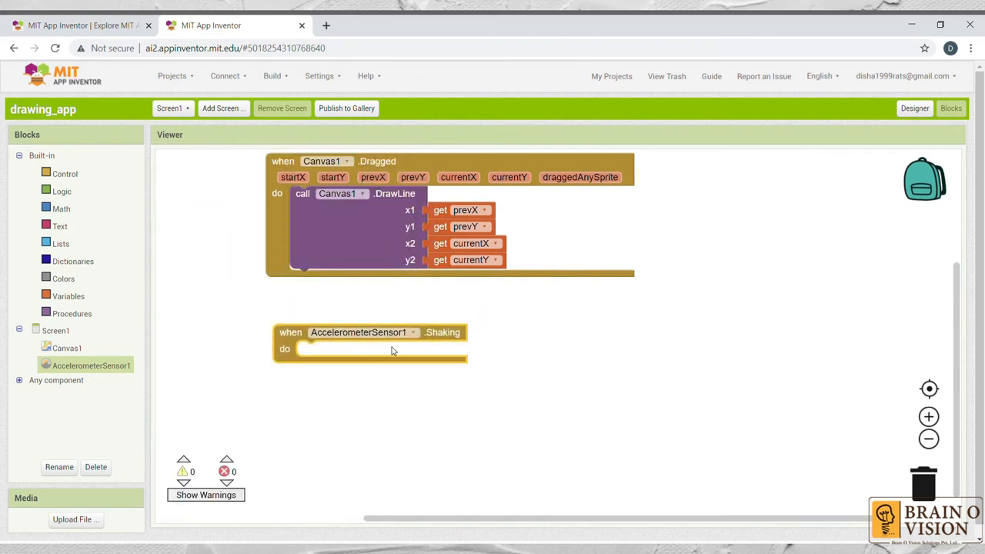
{"action": "left_click", "coordinate": [66, 348]}
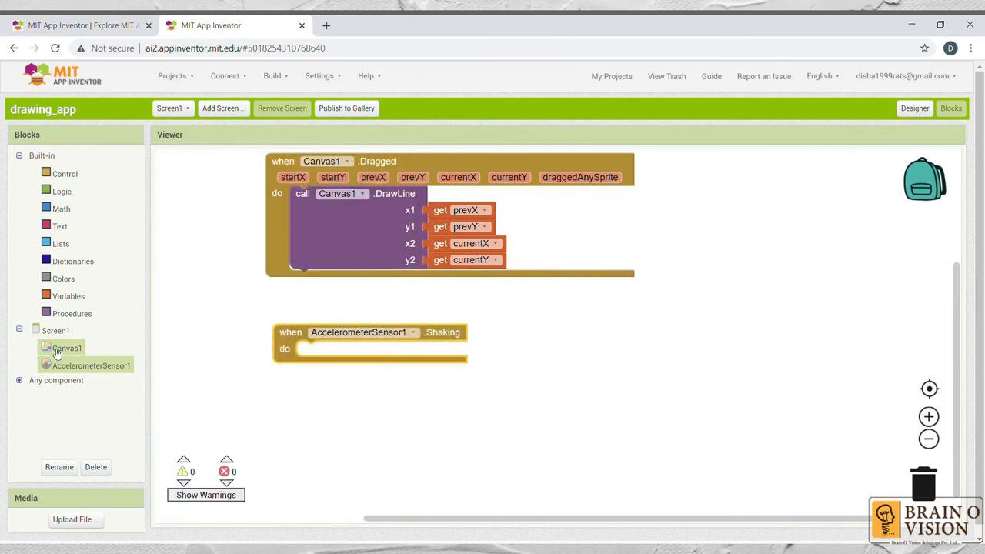
- Fill the Shaking event's do slot with a 'call Canvas1.Clear' block
{"action": "left_click", "coordinate": [66, 348]}
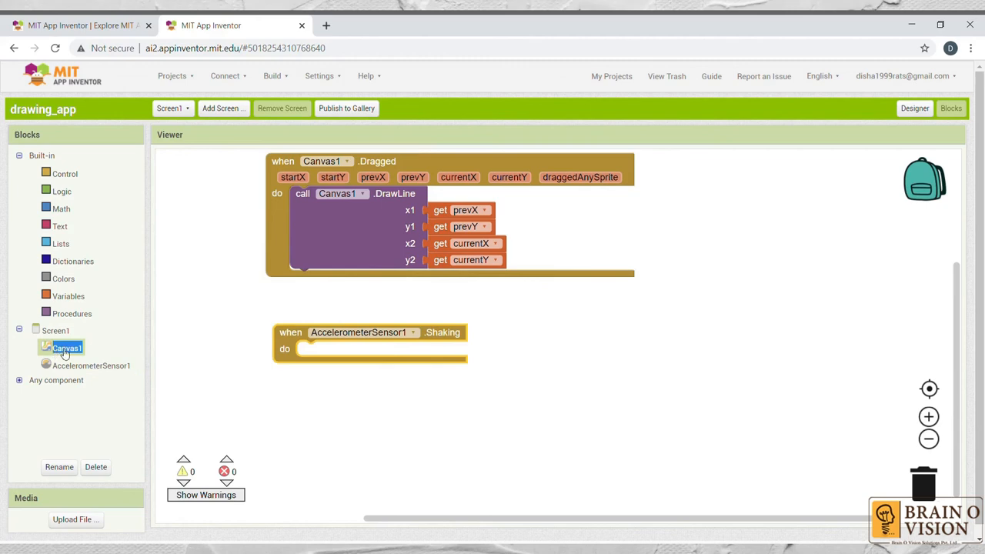
{"action": "left_click", "coordinate": [66, 347]}
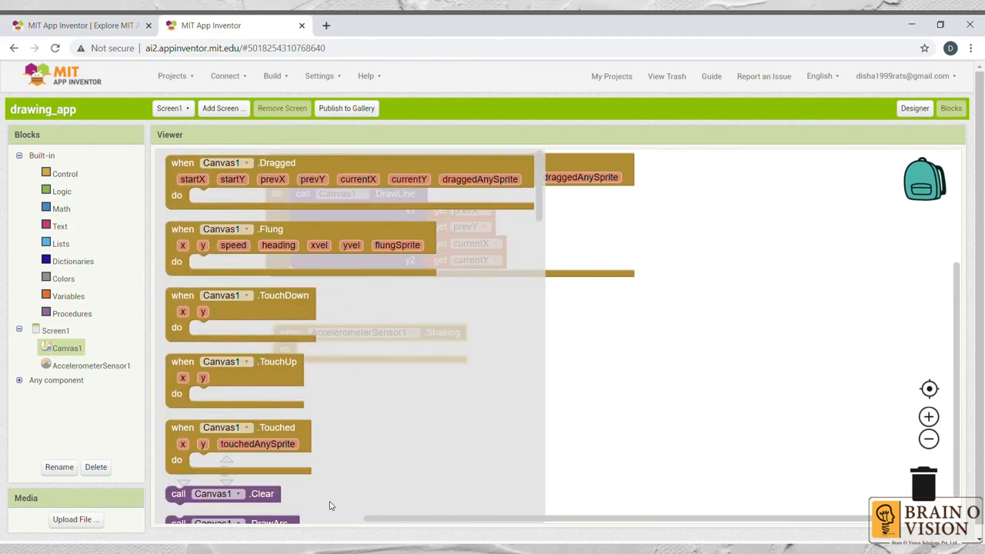
{"action": "scroll", "scroll_direction": "down", "scroll_amount": 3}
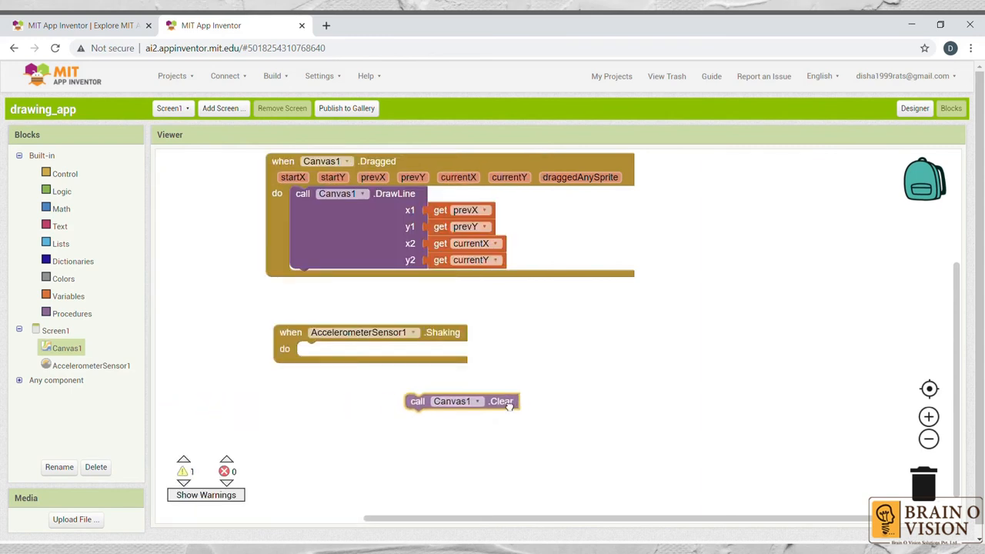
{"action": "left_click_drag", "start_coordinate": [461, 400], "coordinate": [339, 349]}
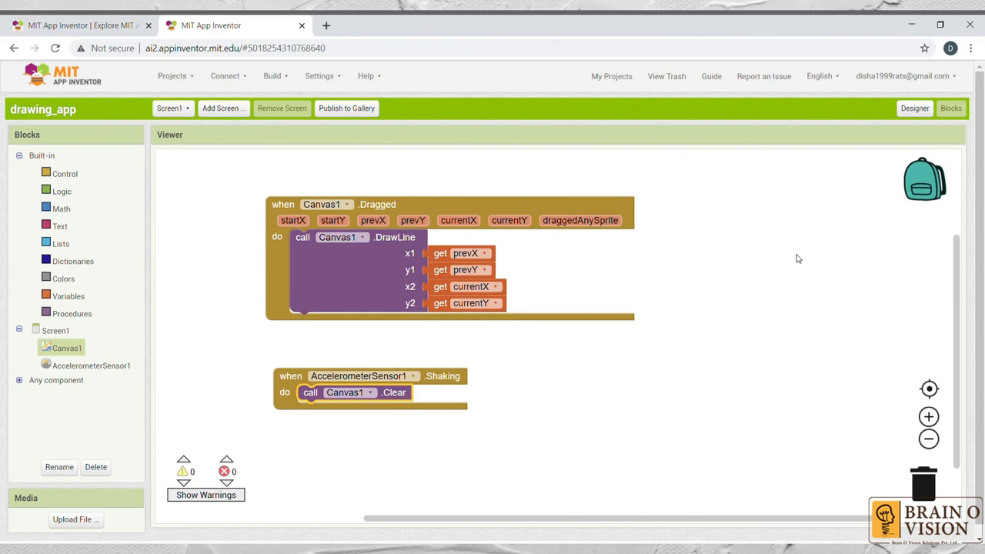
{"action": "mouse_move", "coordinate": [397, 97]}
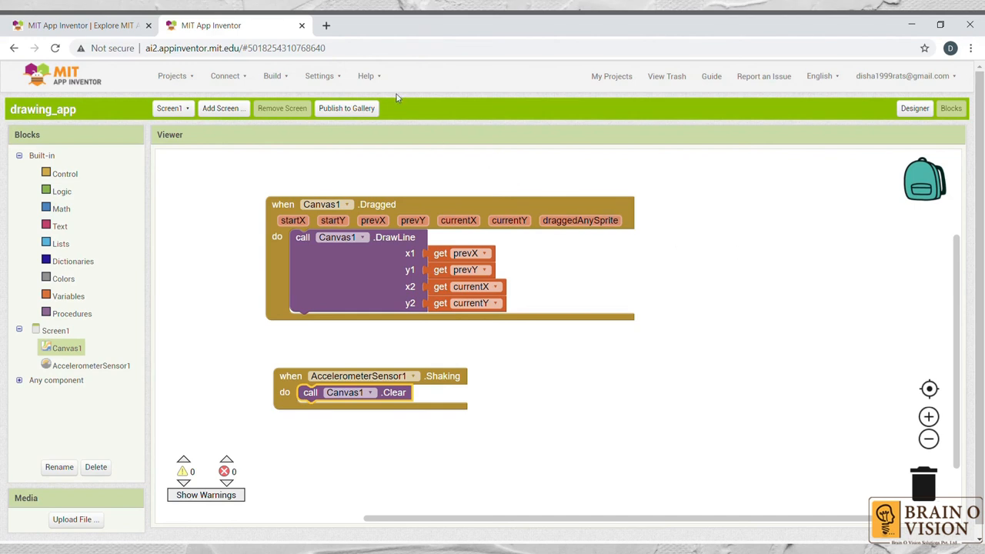
{"action": "left_click", "coordinate": [367, 76]}
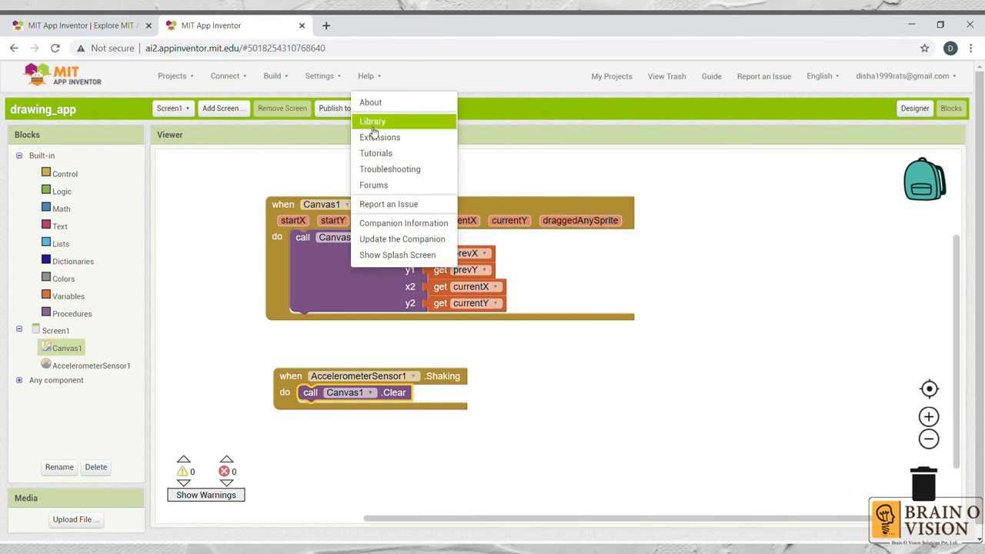
{"action": "mouse_move", "coordinate": [375, 152]}
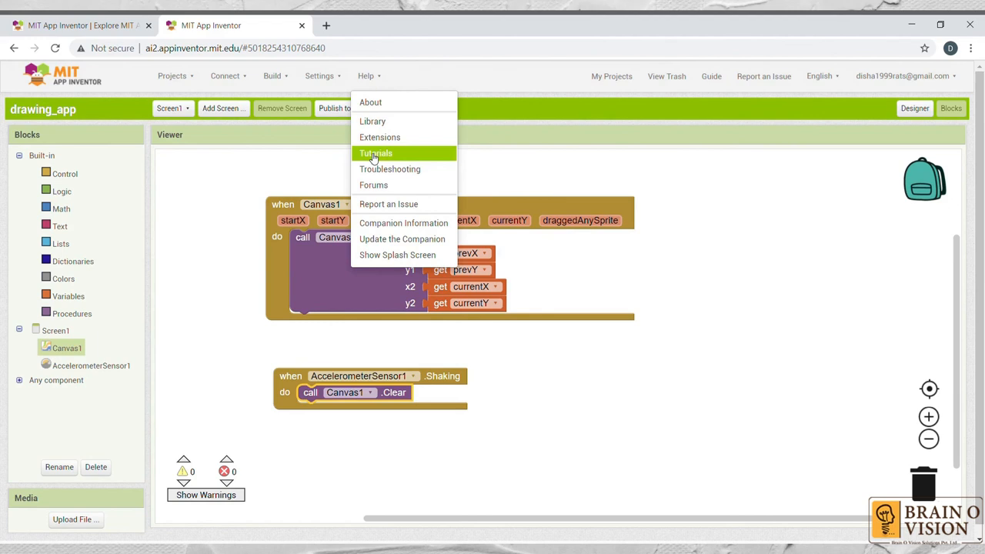
{"action": "mouse_move", "coordinate": [403, 157]}
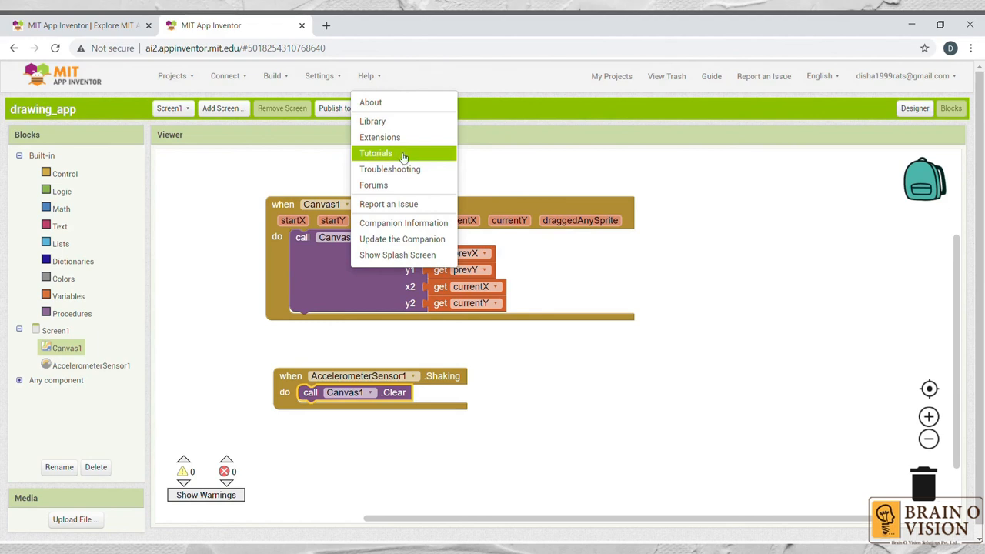
{"action": "left_click", "coordinate": [497, 174]}
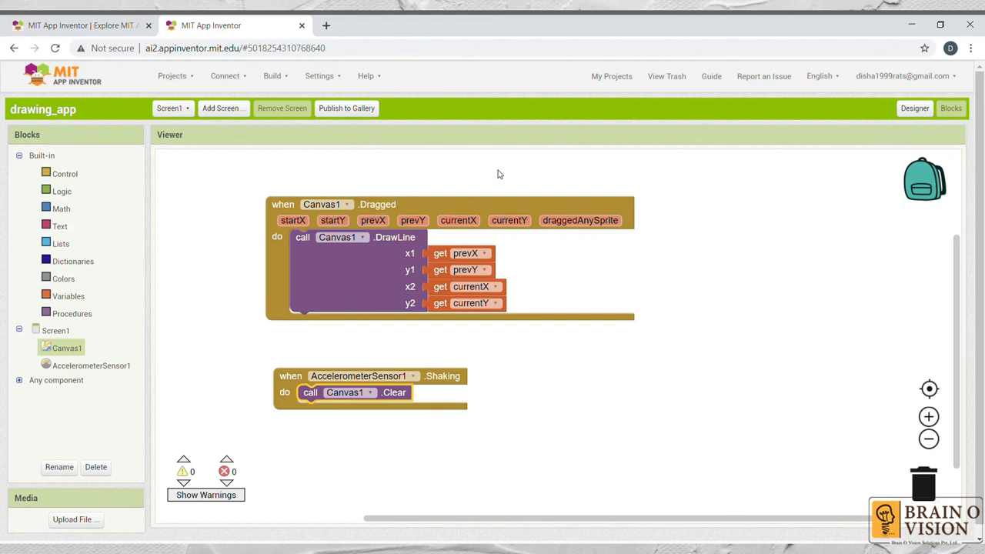